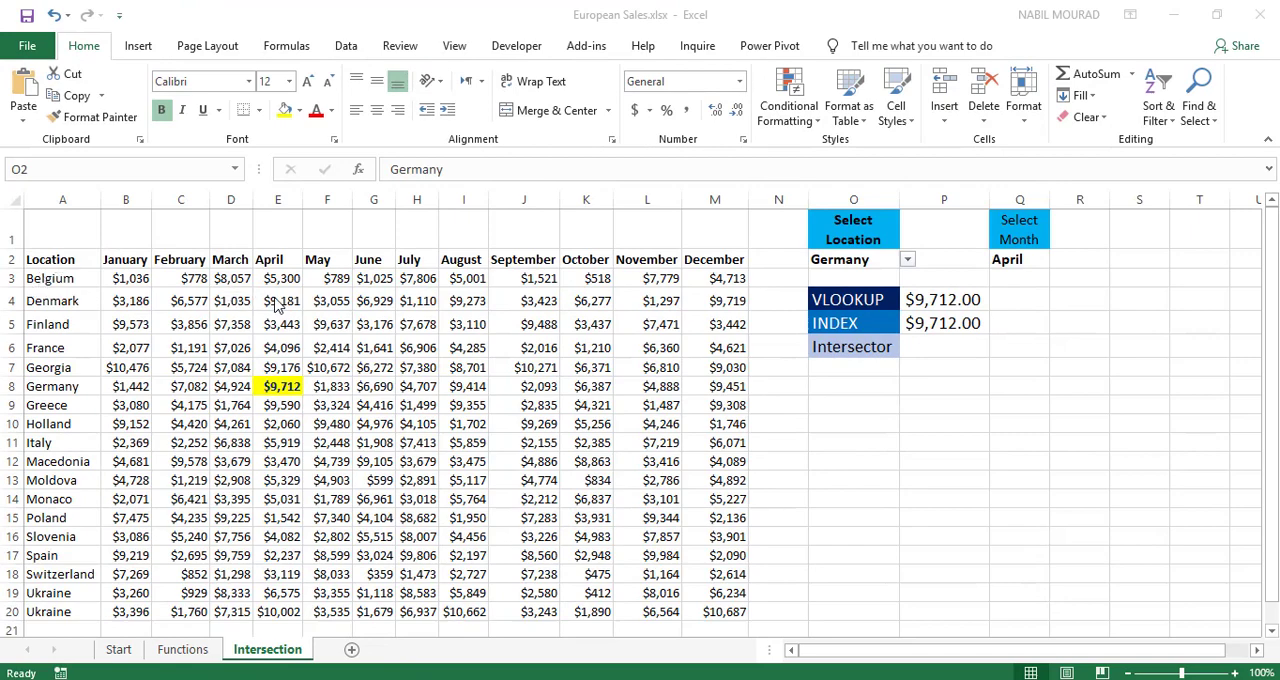
mouse_move(268, 372)
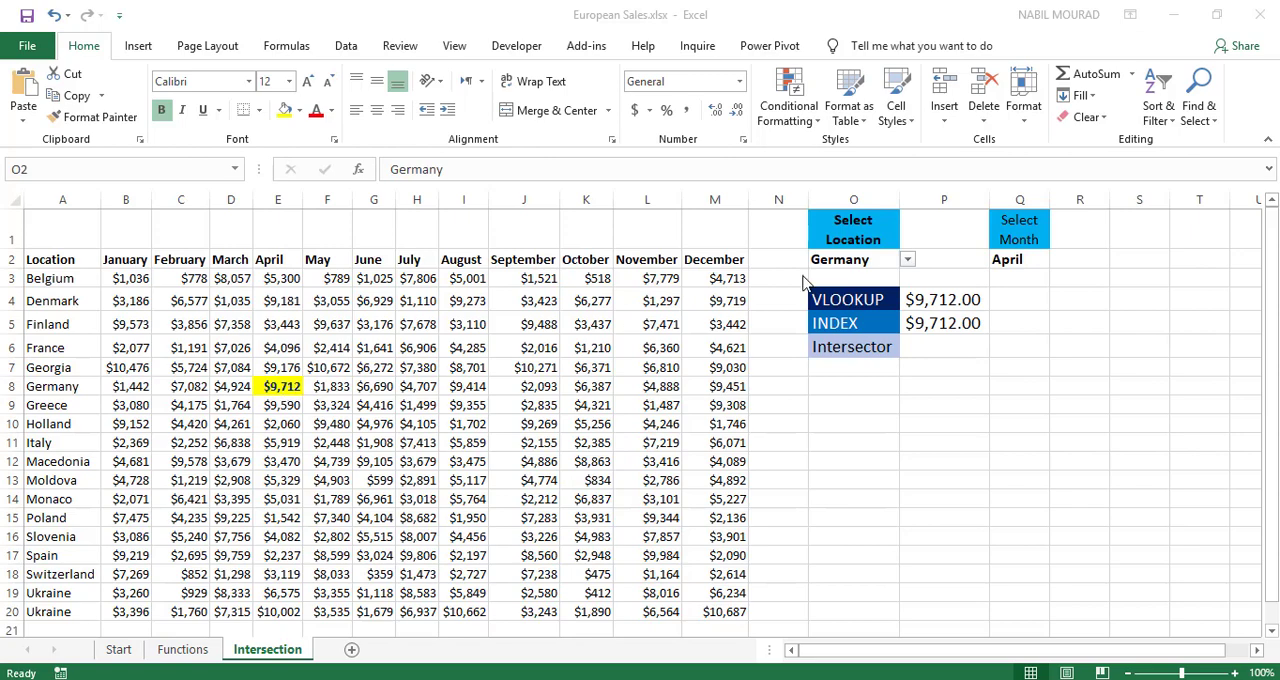
mouse_move(67, 489)
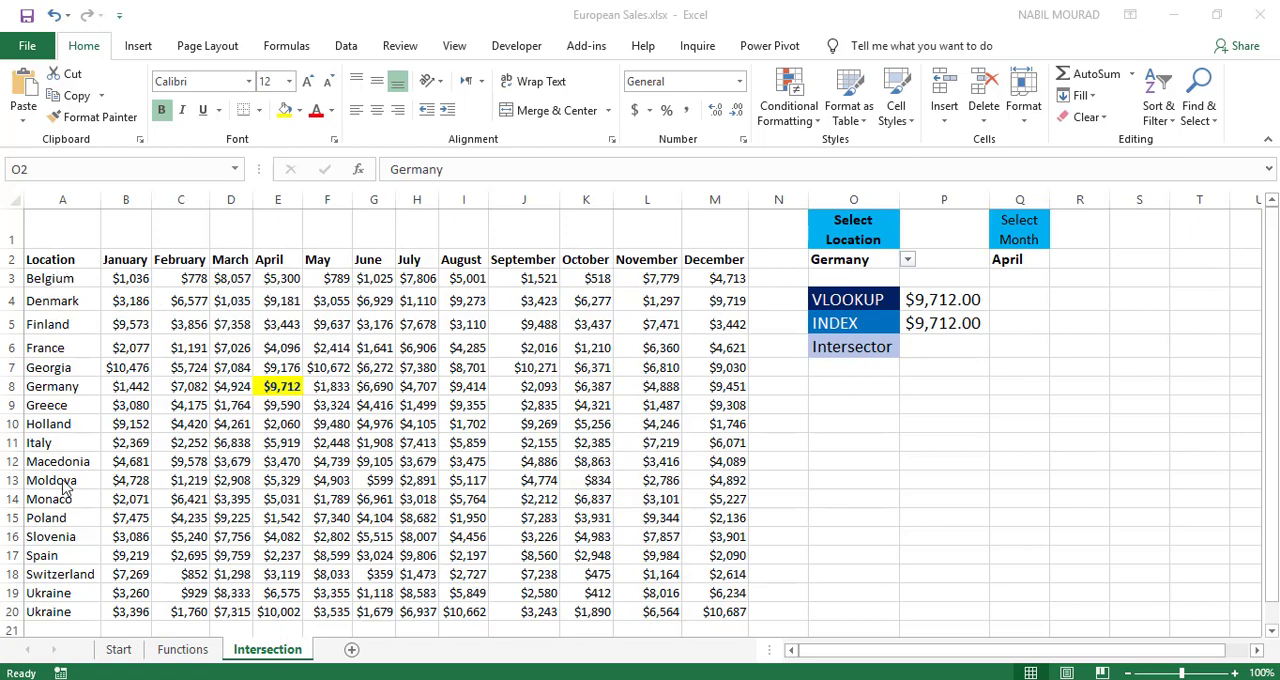
mouse_move(140, 290)
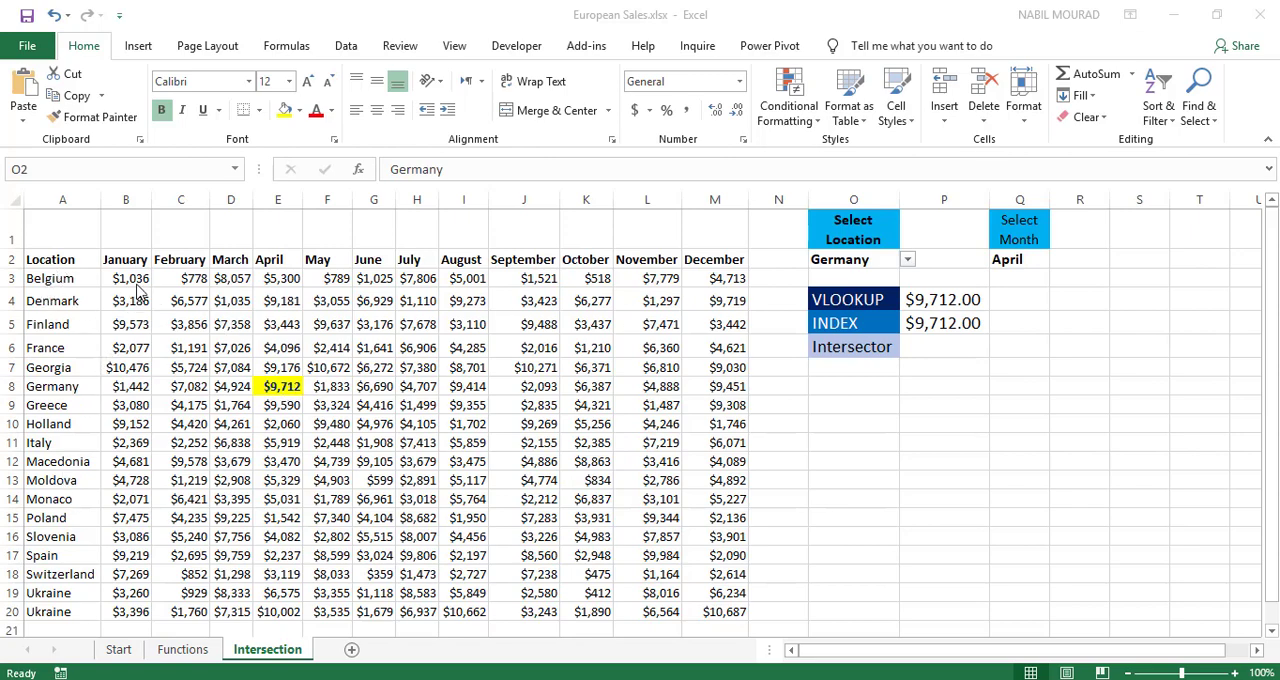
mouse_move(947, 287)
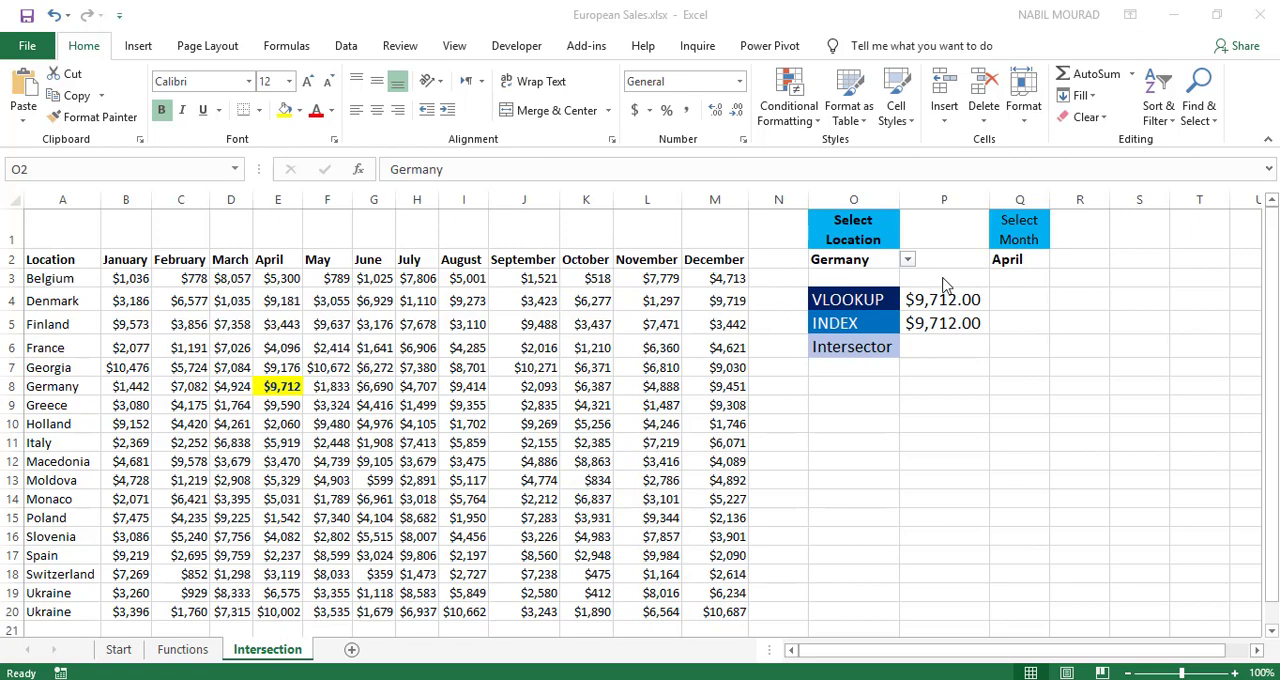
Step: Inspect the Germany, April cells and the VLOOKUP formula, then start a new formula in P12
left_click(906, 259)
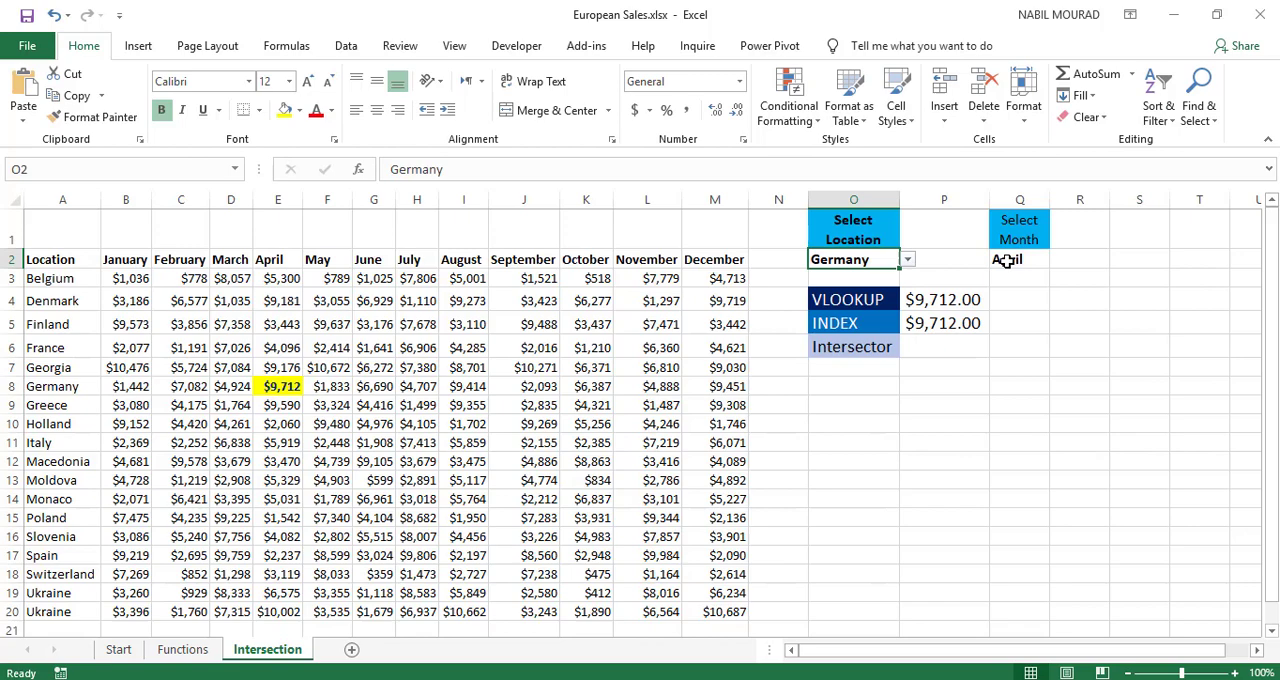
left_click(1020, 259)
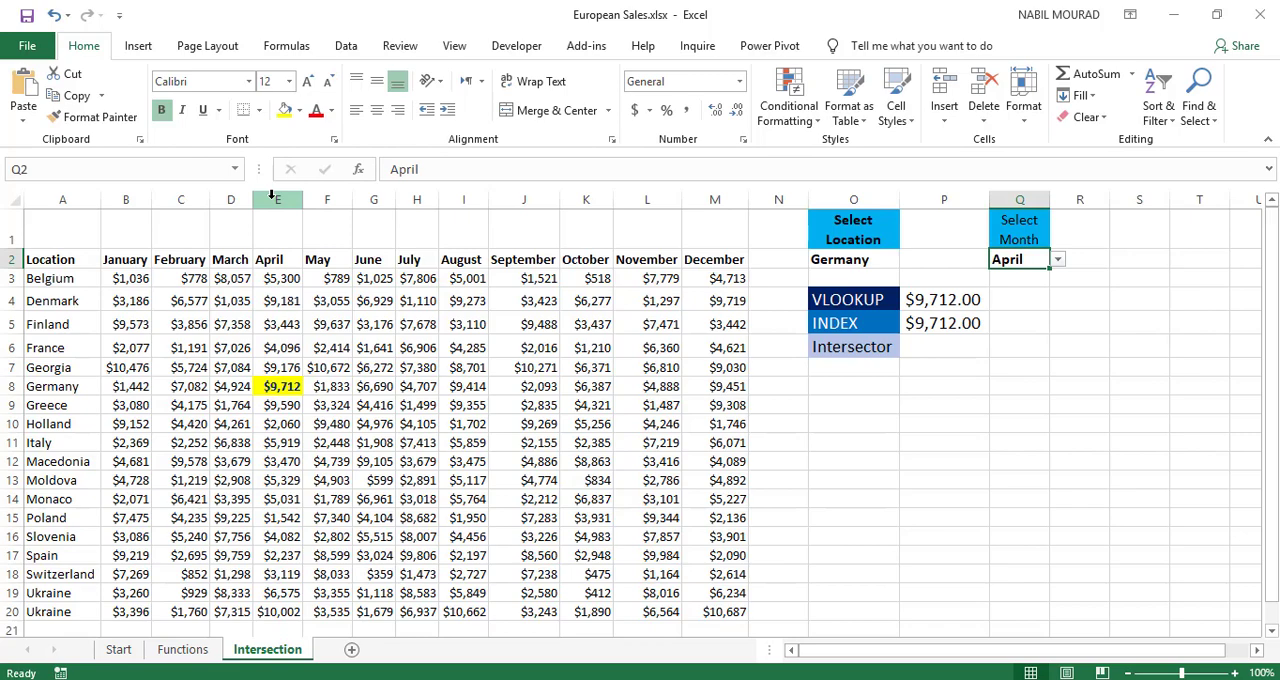
left_click(277, 199)
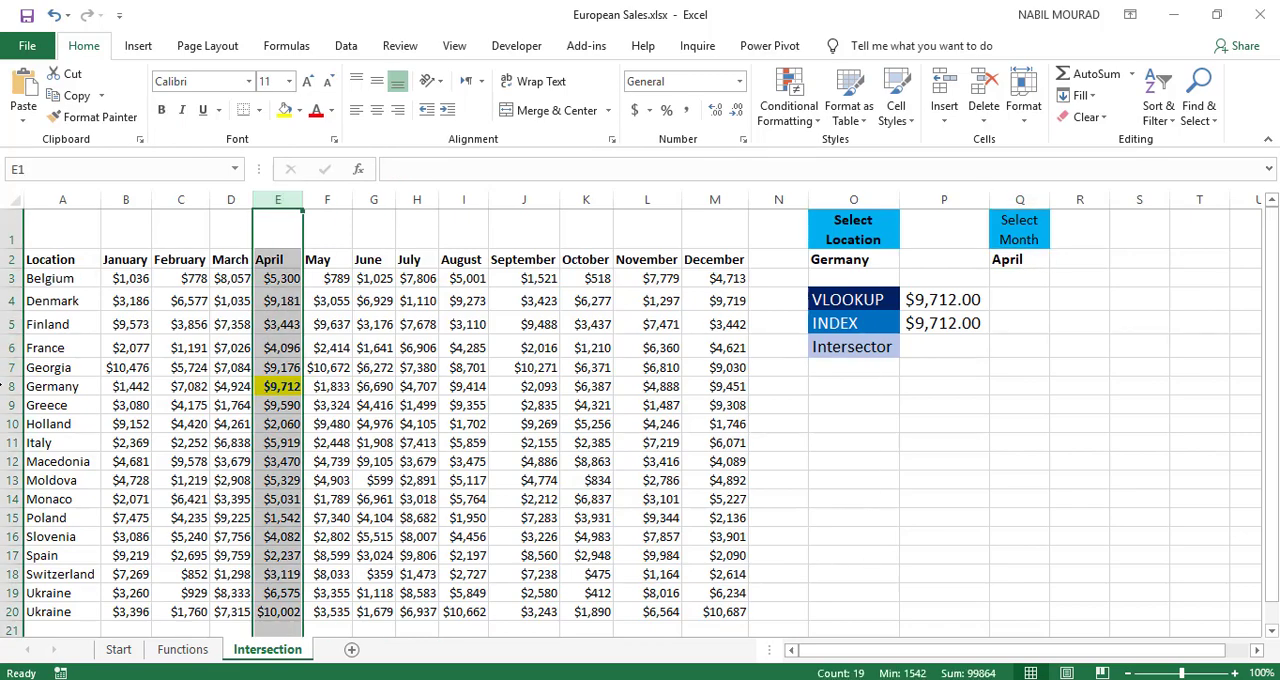
double_click(943, 299)
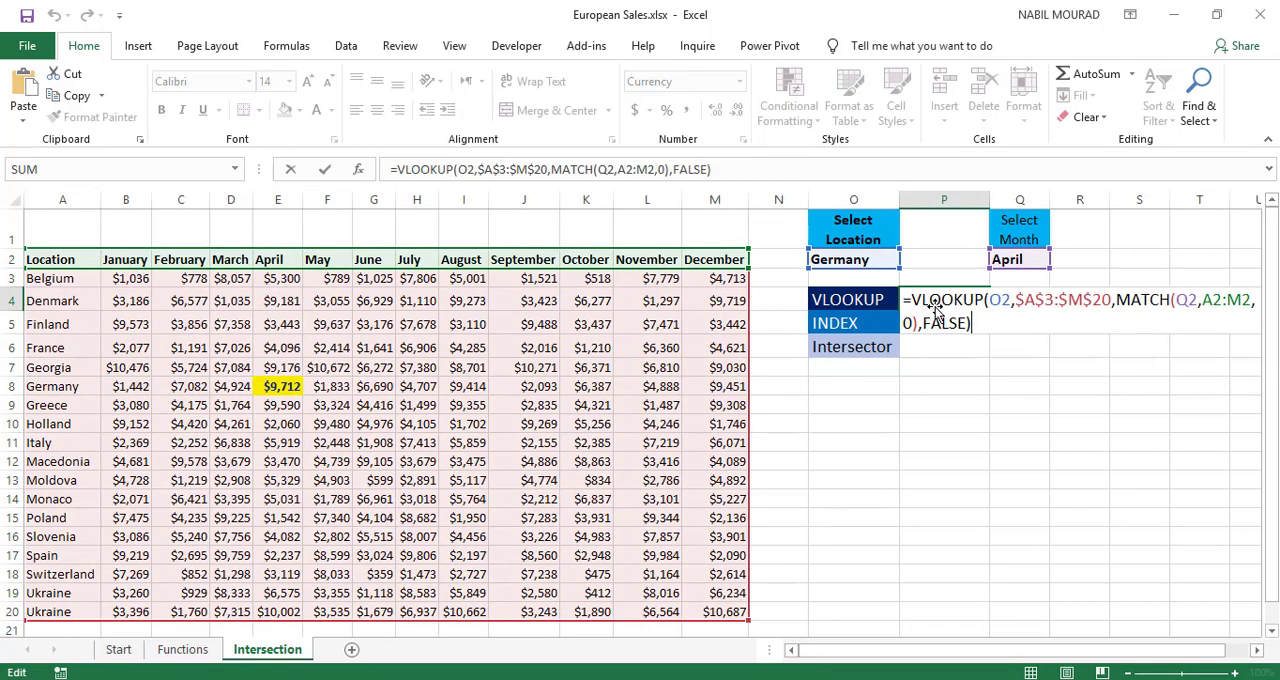
mouse_move(1144, 371)
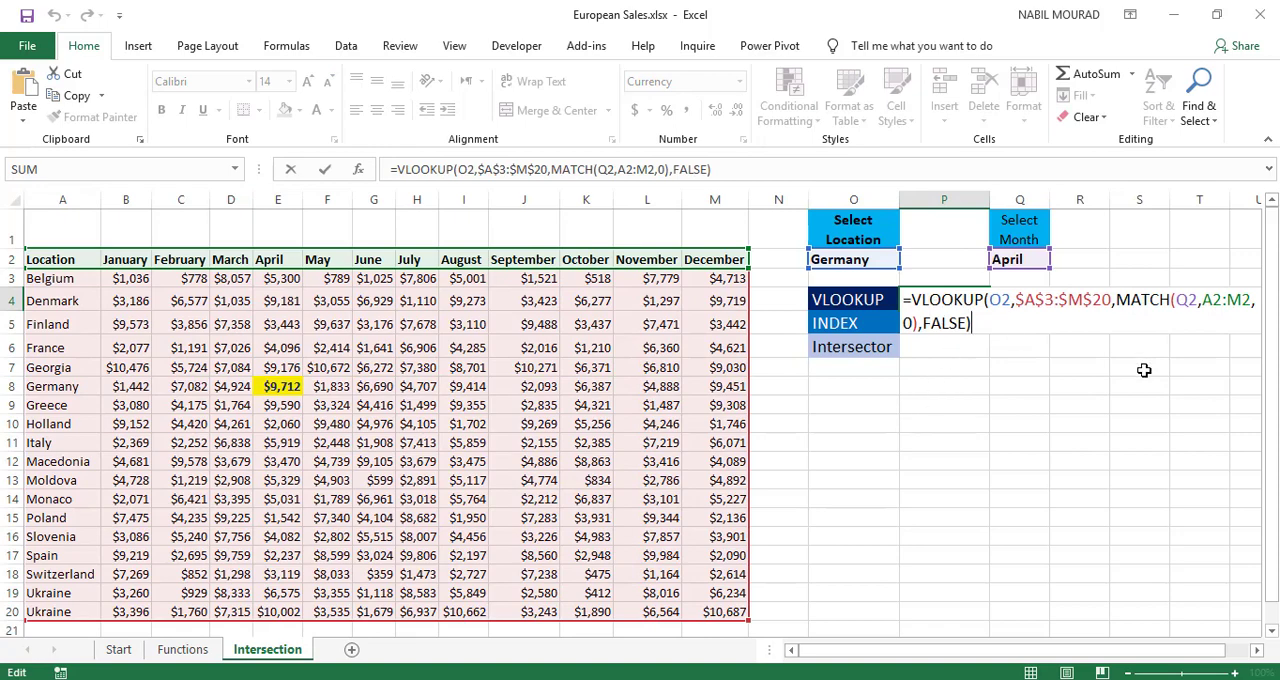
mouse_move(1104, 368)
type("=INDEX(B3:M20,MATCH(O2,A3:A20,0),MATCH(Q2,B2:M2,0))")
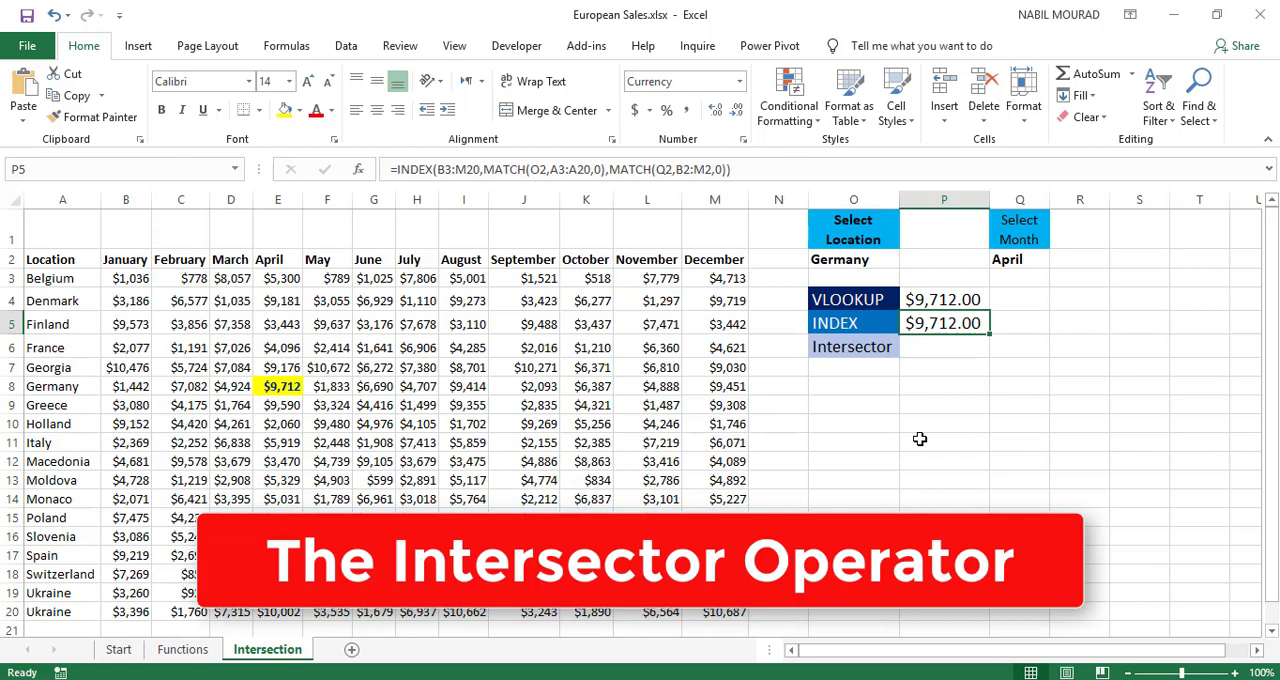
mouse_move(925, 450)
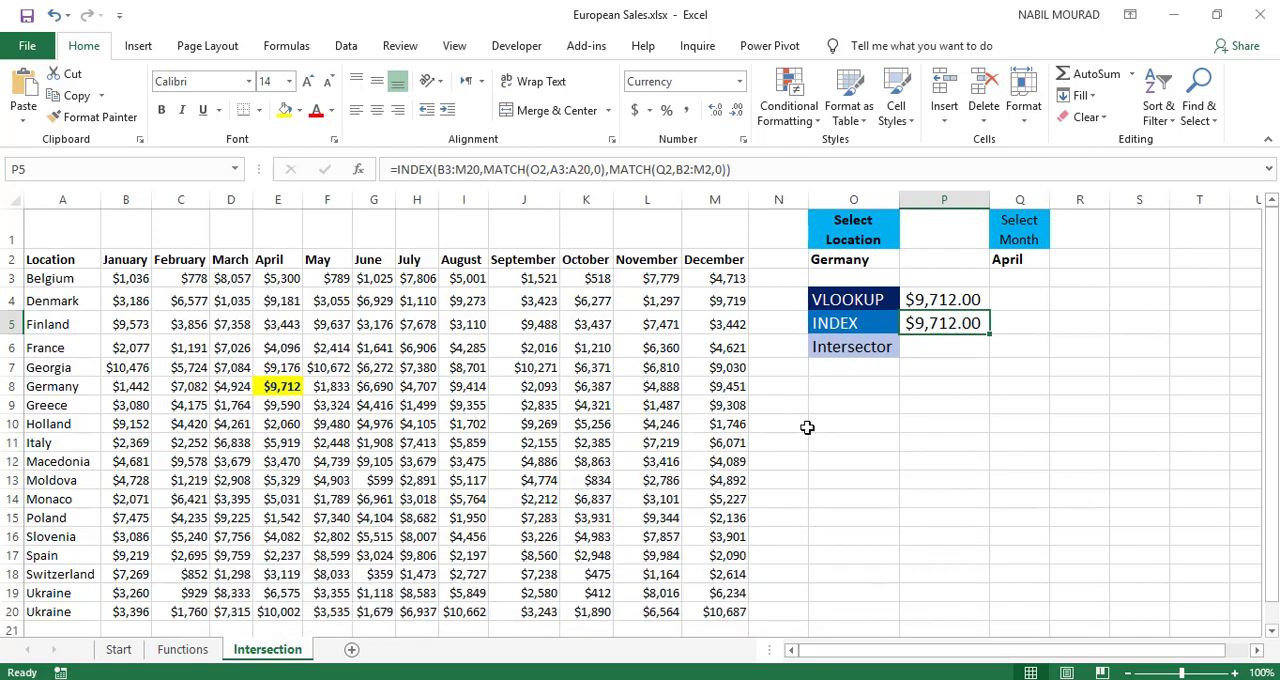
mouse_move(829, 372)
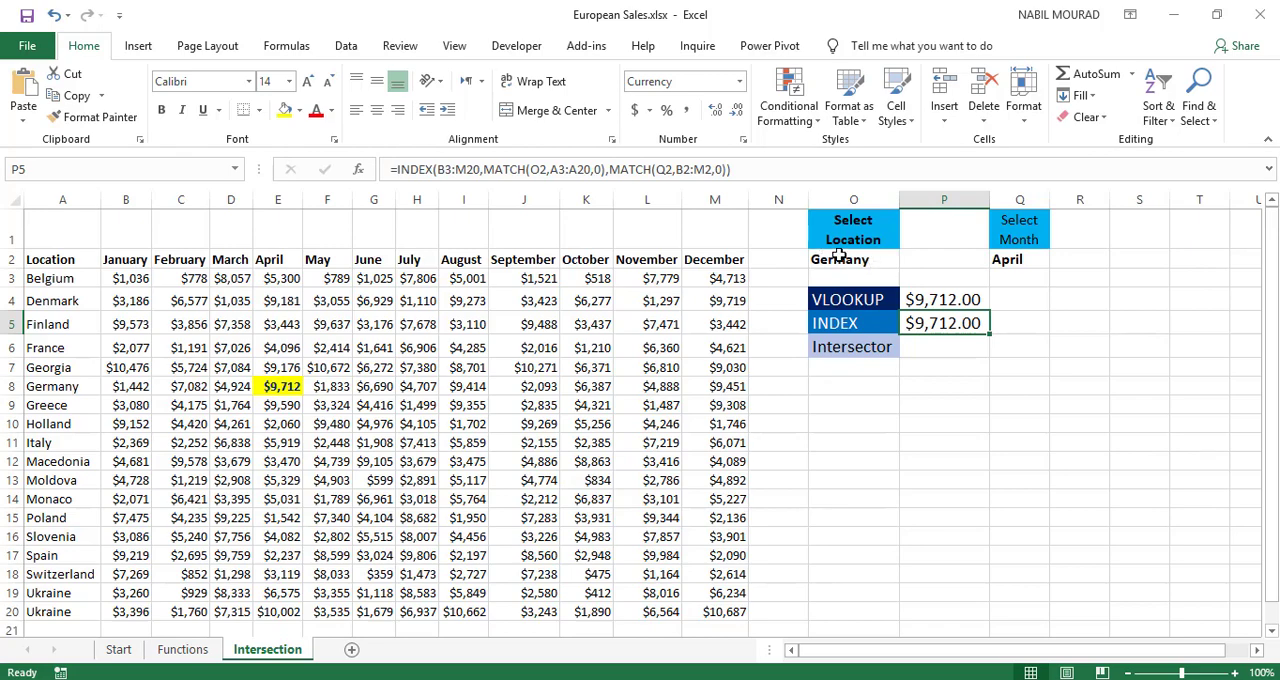
mouse_move(946, 343)
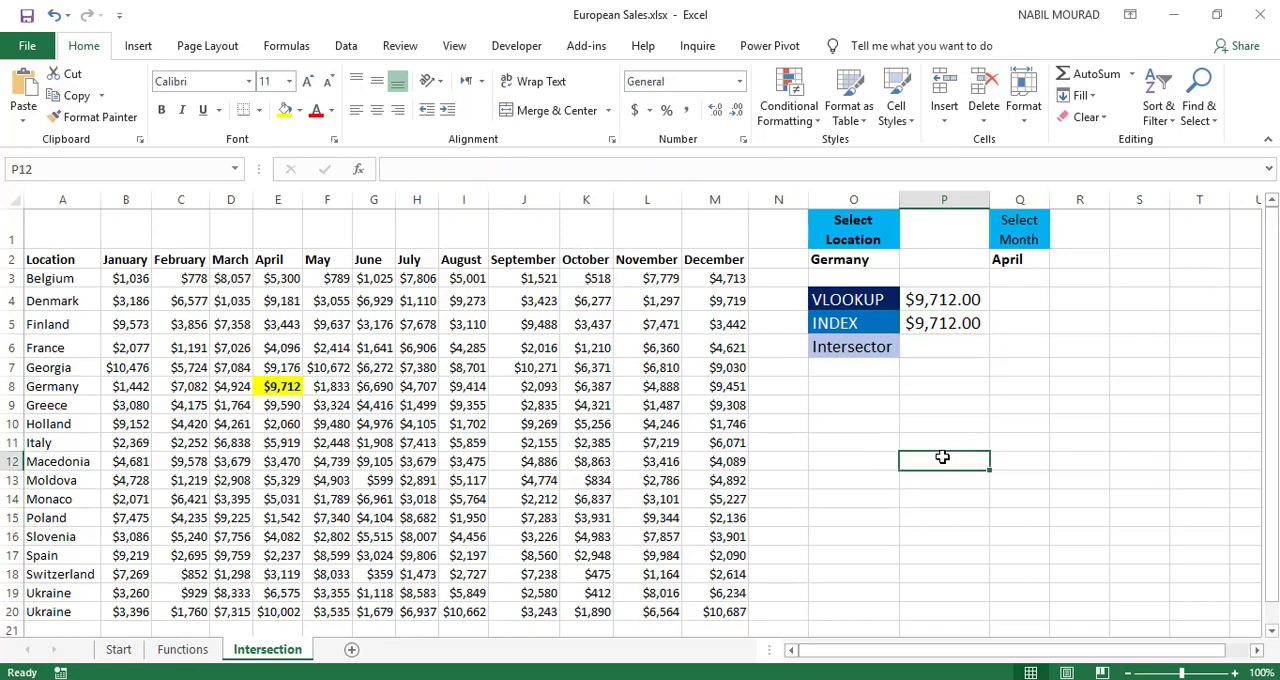
type("=")
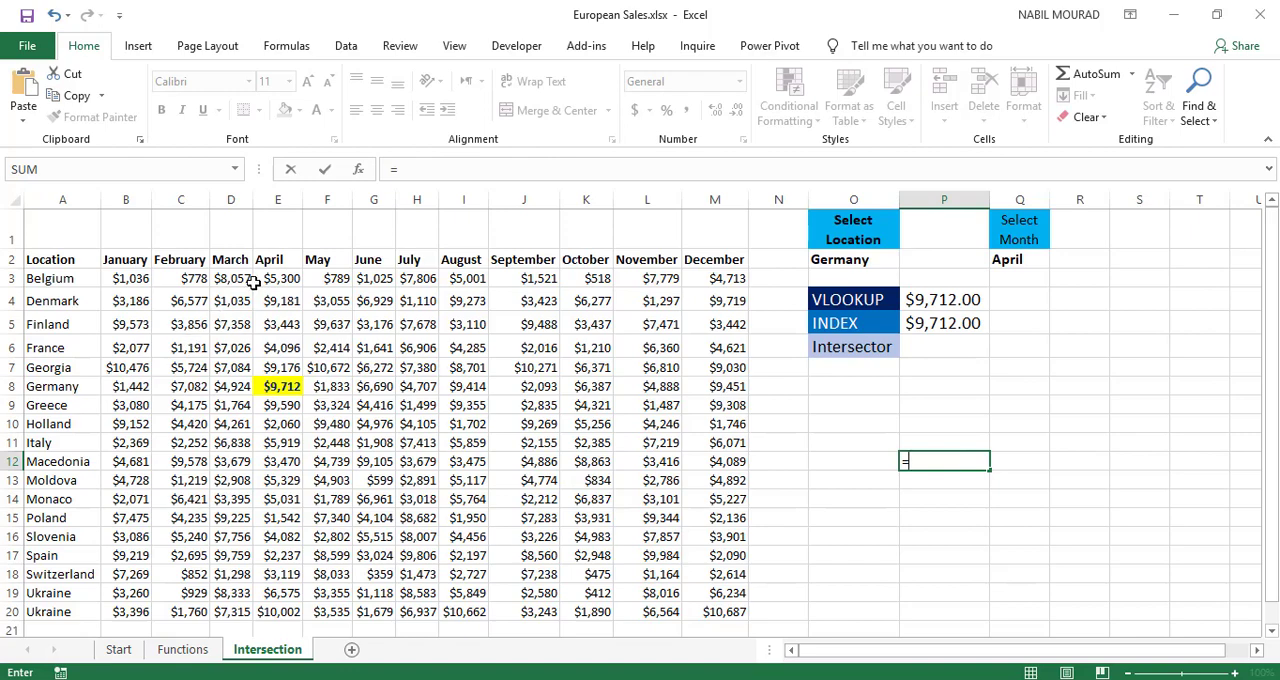
mouse_move(283, 257)
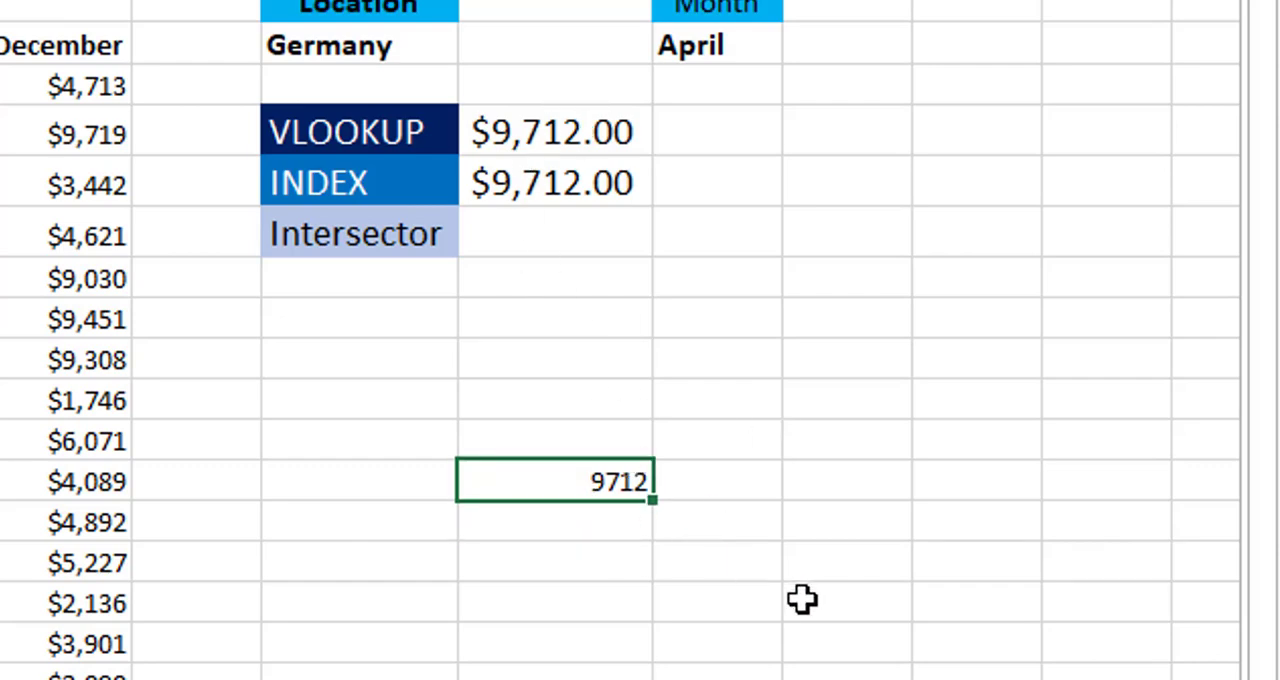
Step: Pick Holland as the location from the O2 dropdown
left_click(355, 45)
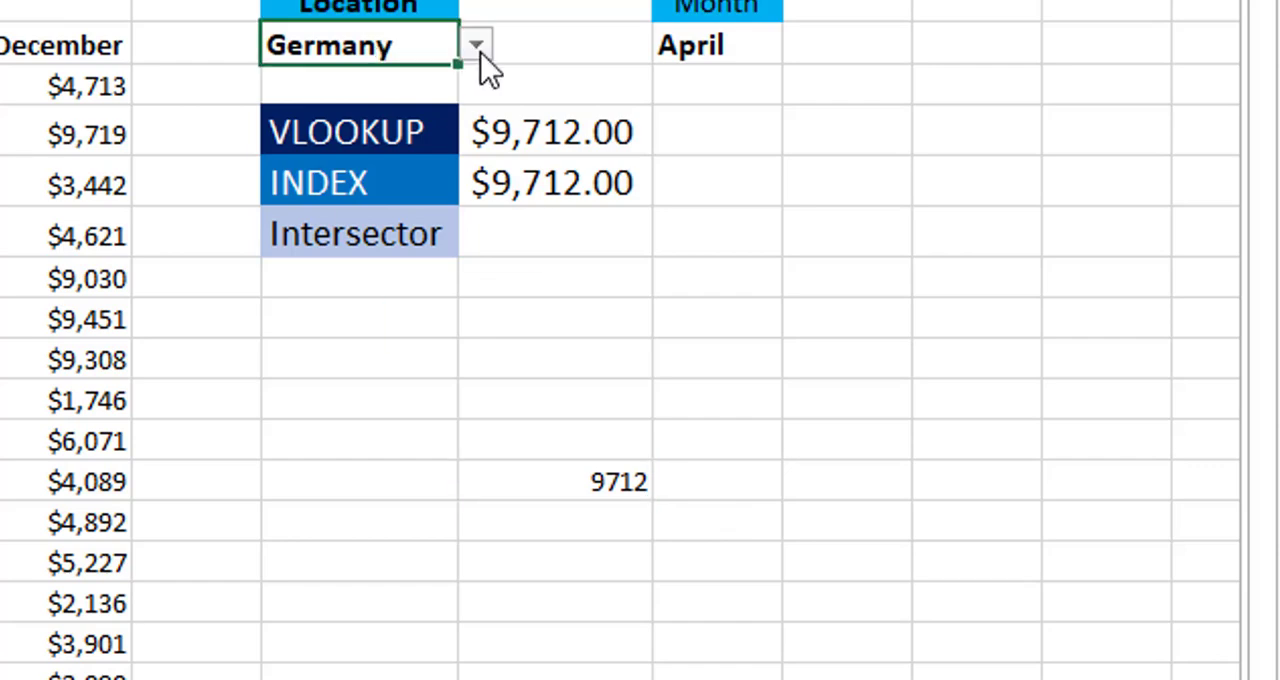
left_click(477, 45)
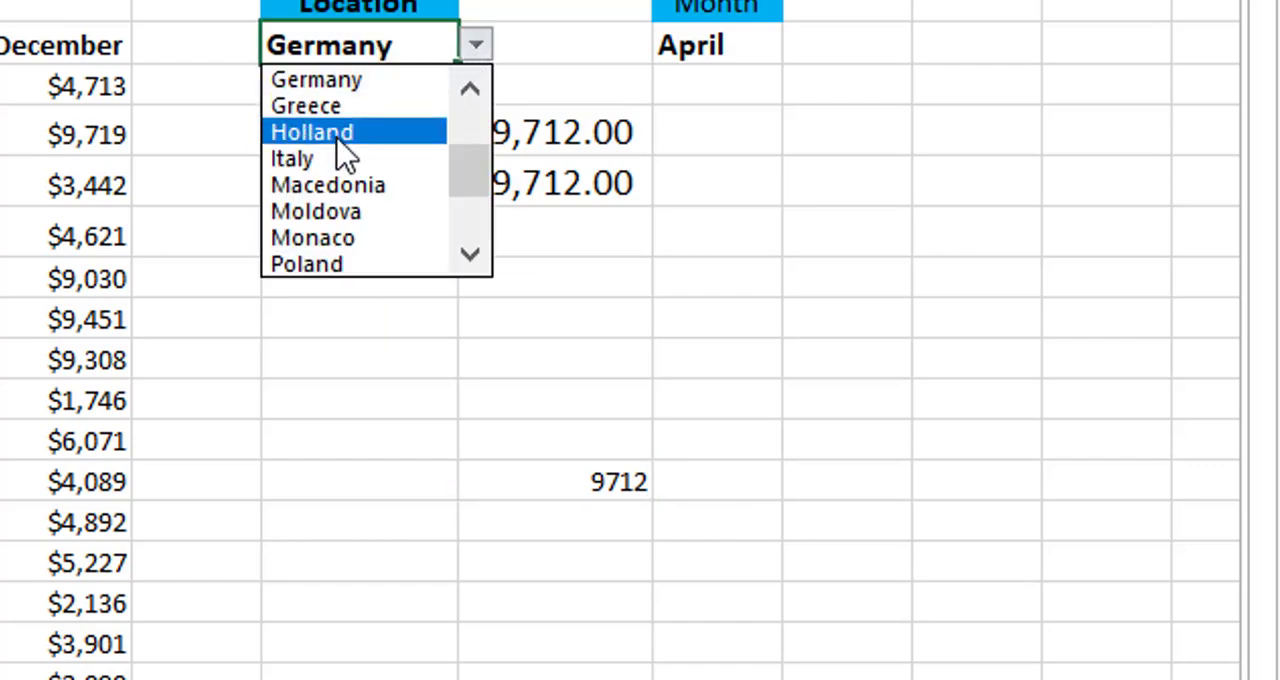
left_click(312, 131)
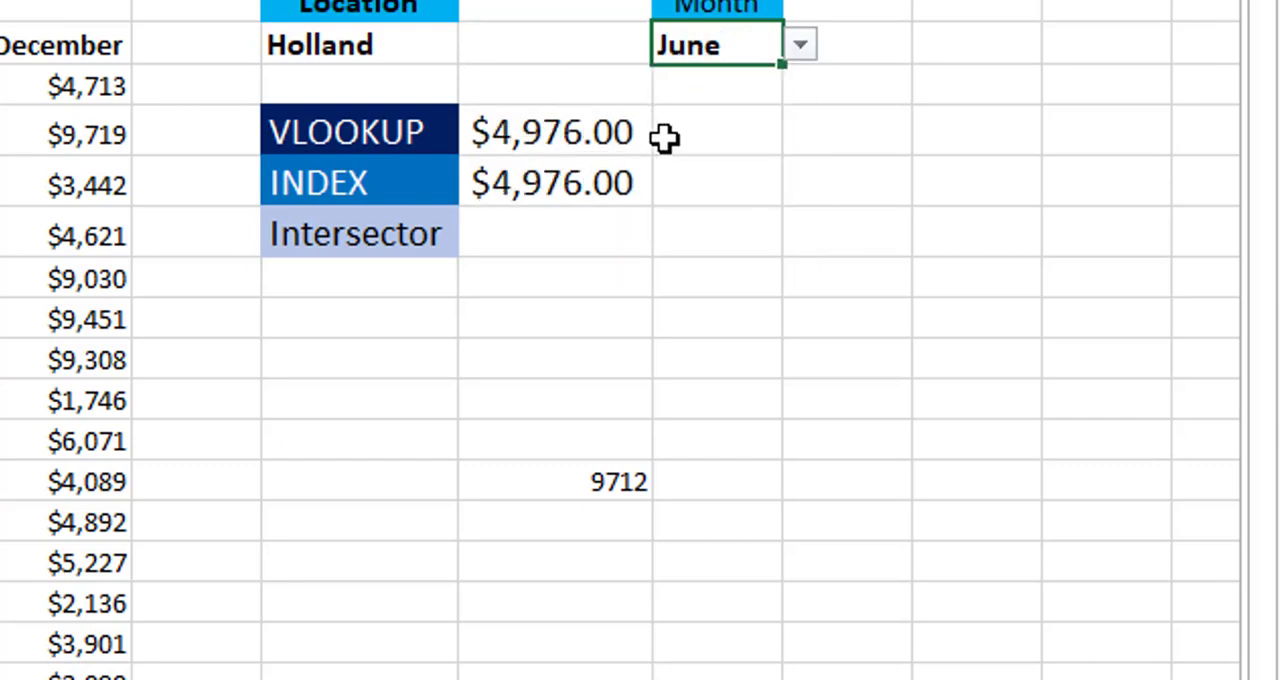
mouse_move(709, 643)
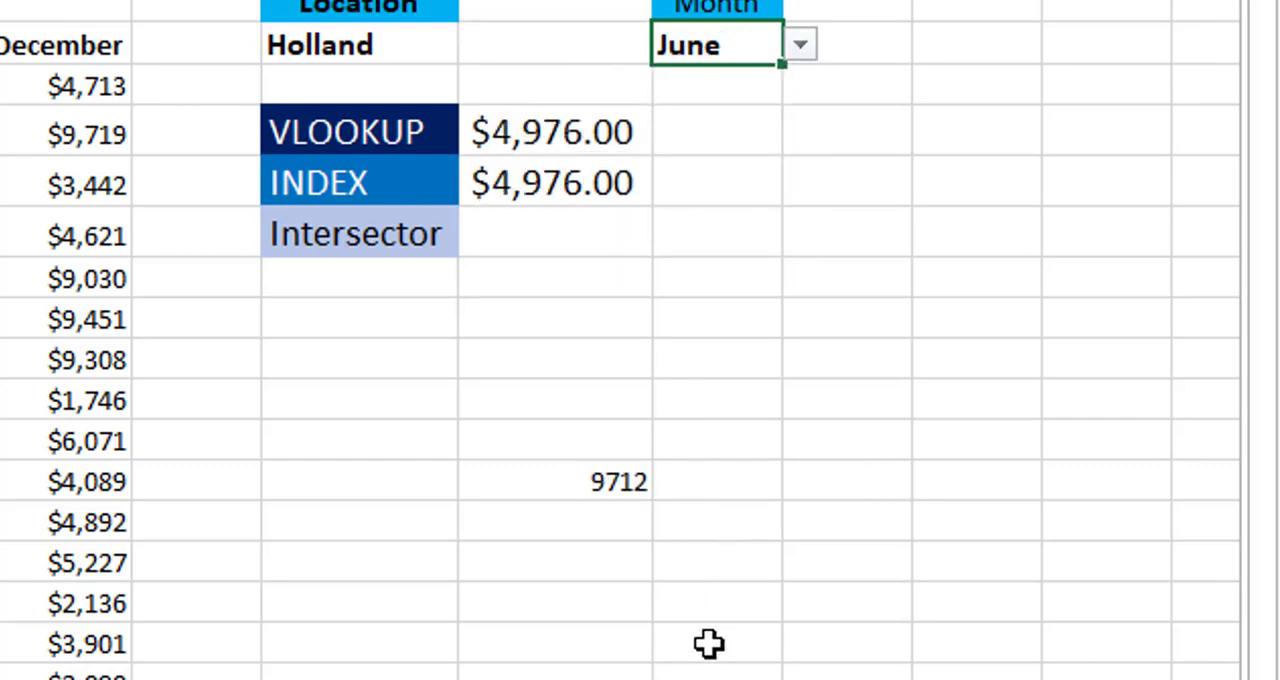
mouse_move(625, 480)
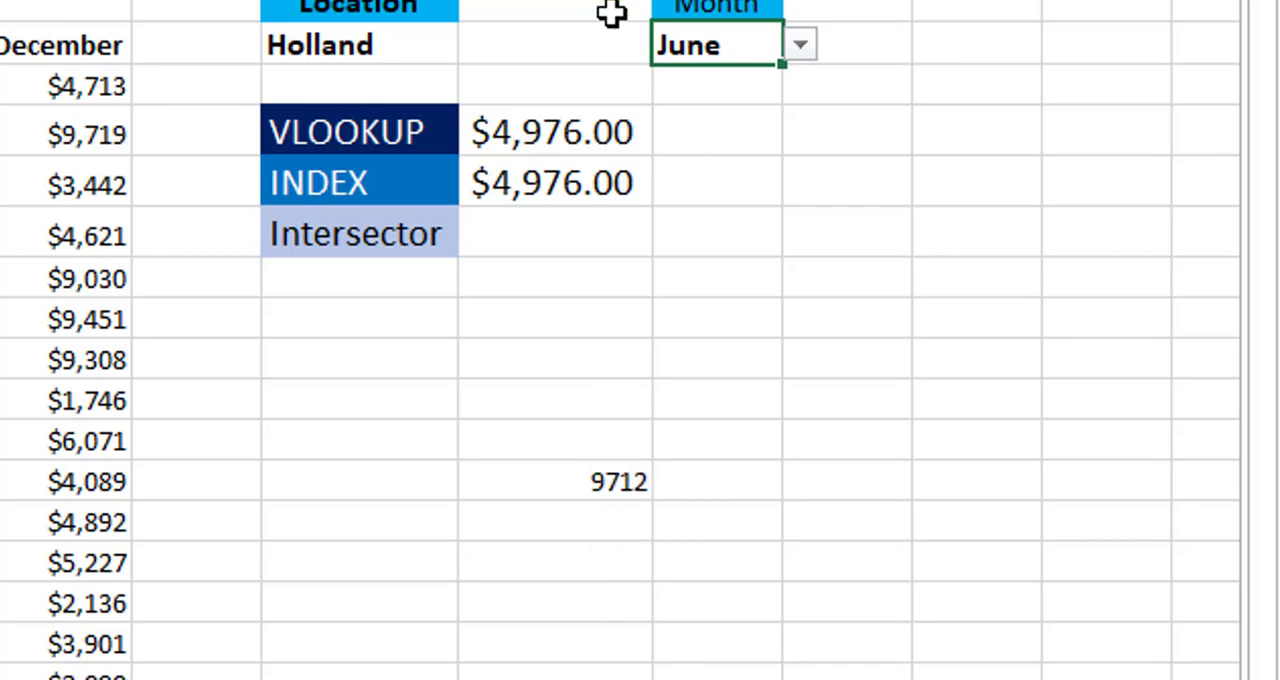
mouse_move(945, 637)
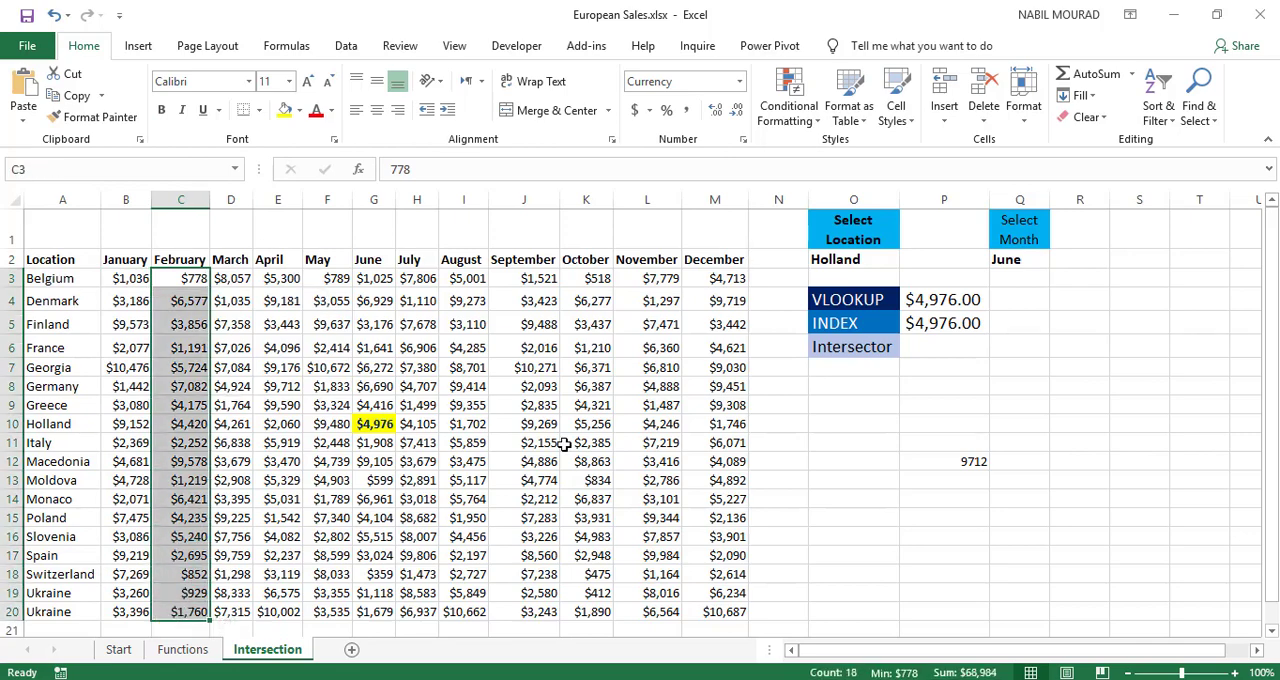
left_click(126, 278)
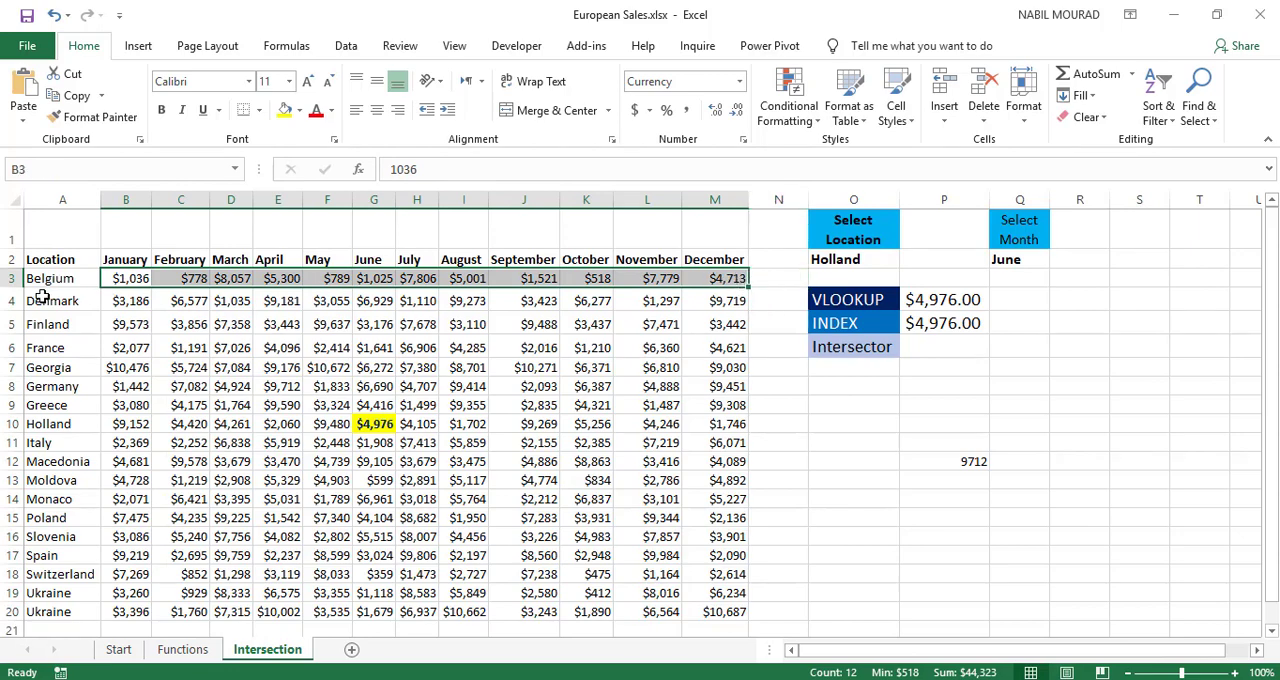
left_click(125, 347)
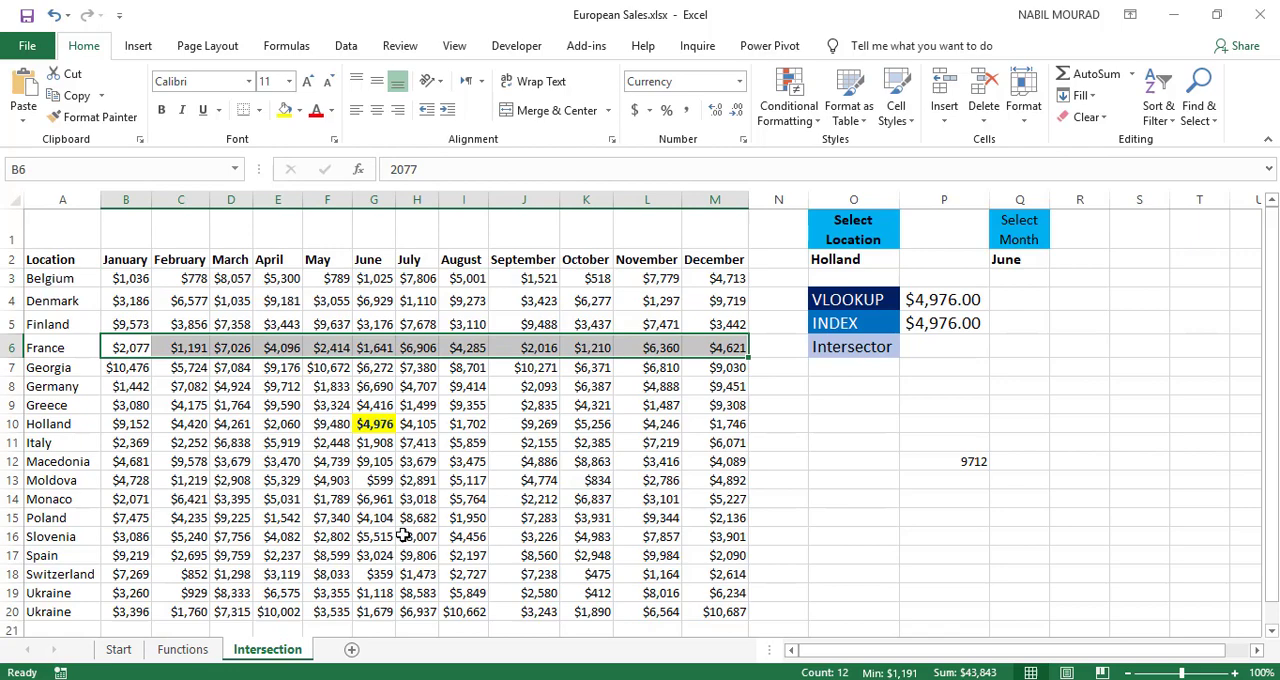
mouse_move(280, 499)
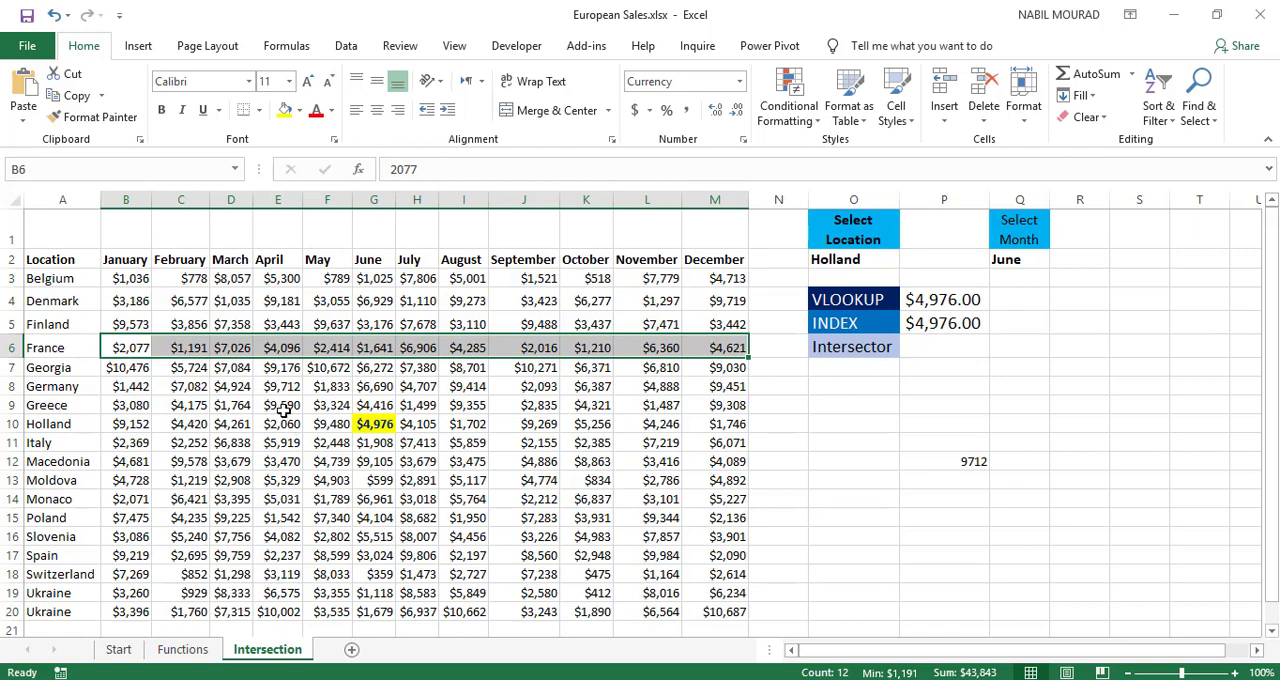
left_click(278, 405)
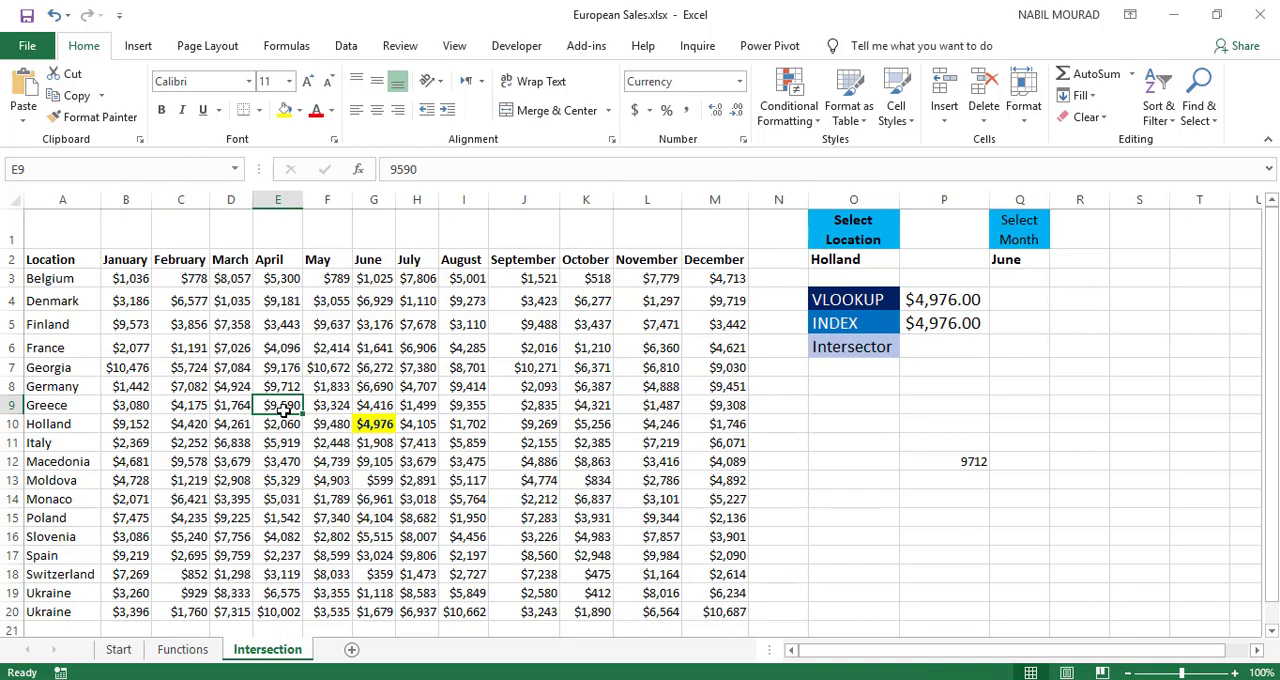
Step: Create range names from the table's top row and left column, then select February
key("ctrl+a")
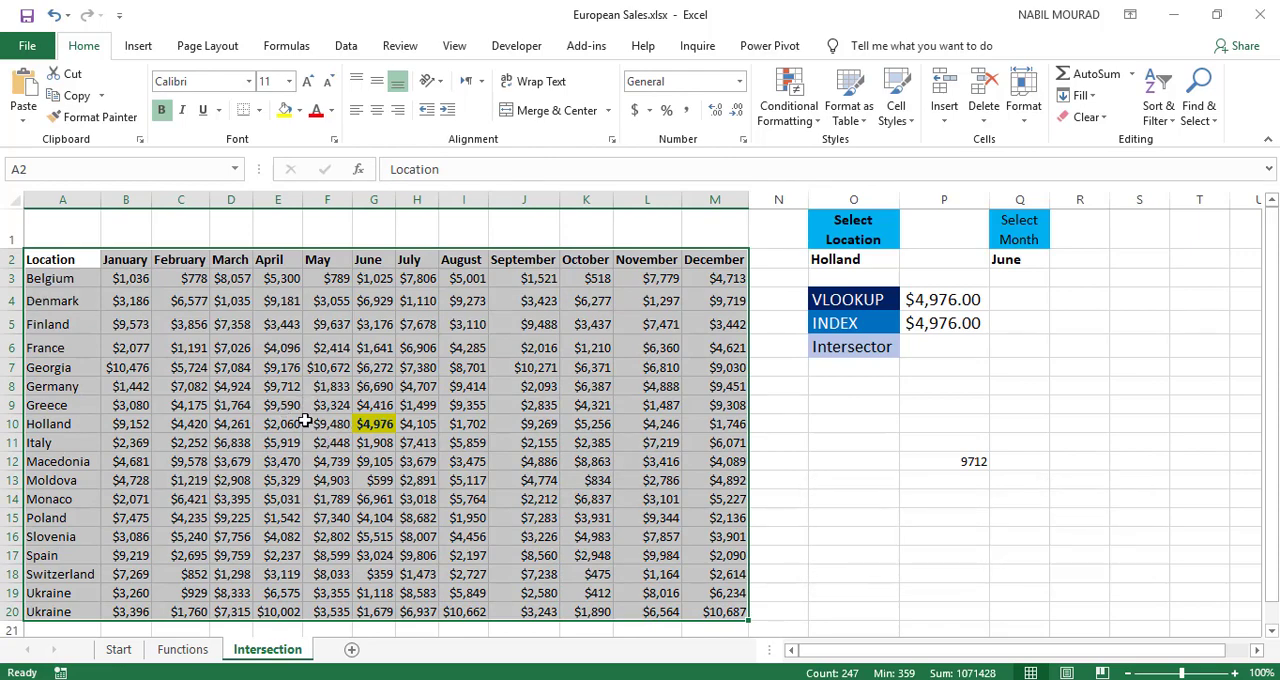
mouse_move(527, 250)
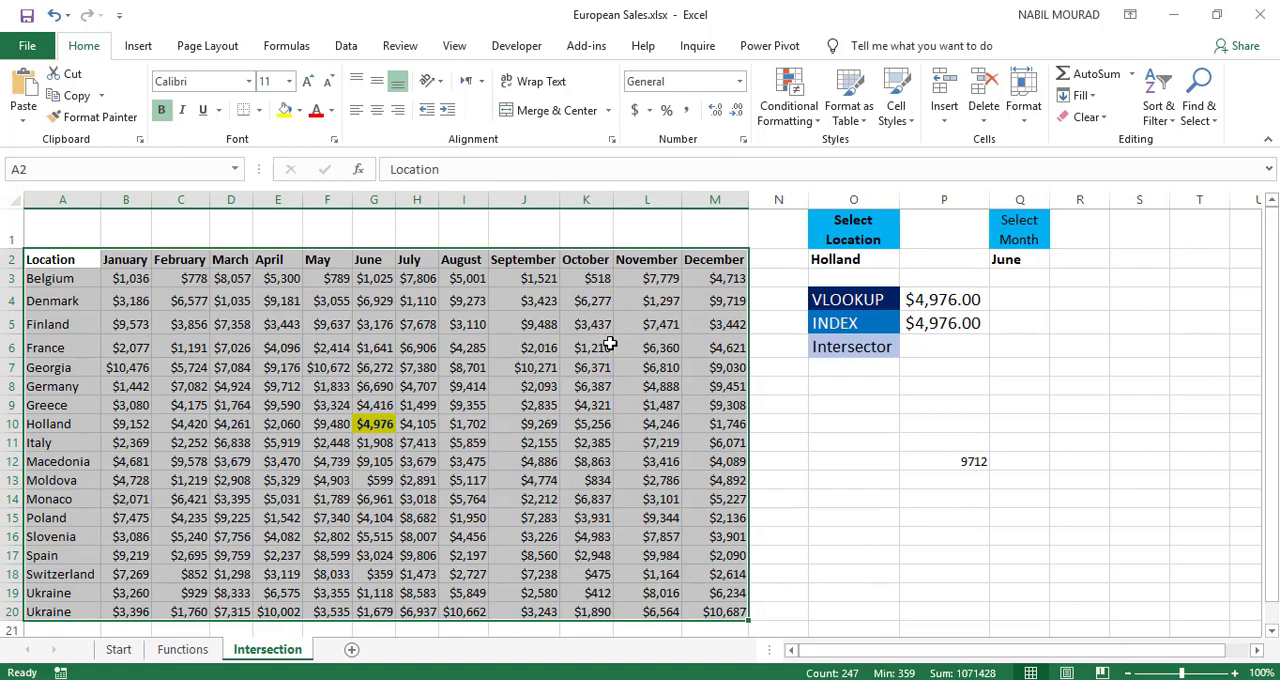
key("ctrl+shift+f3")
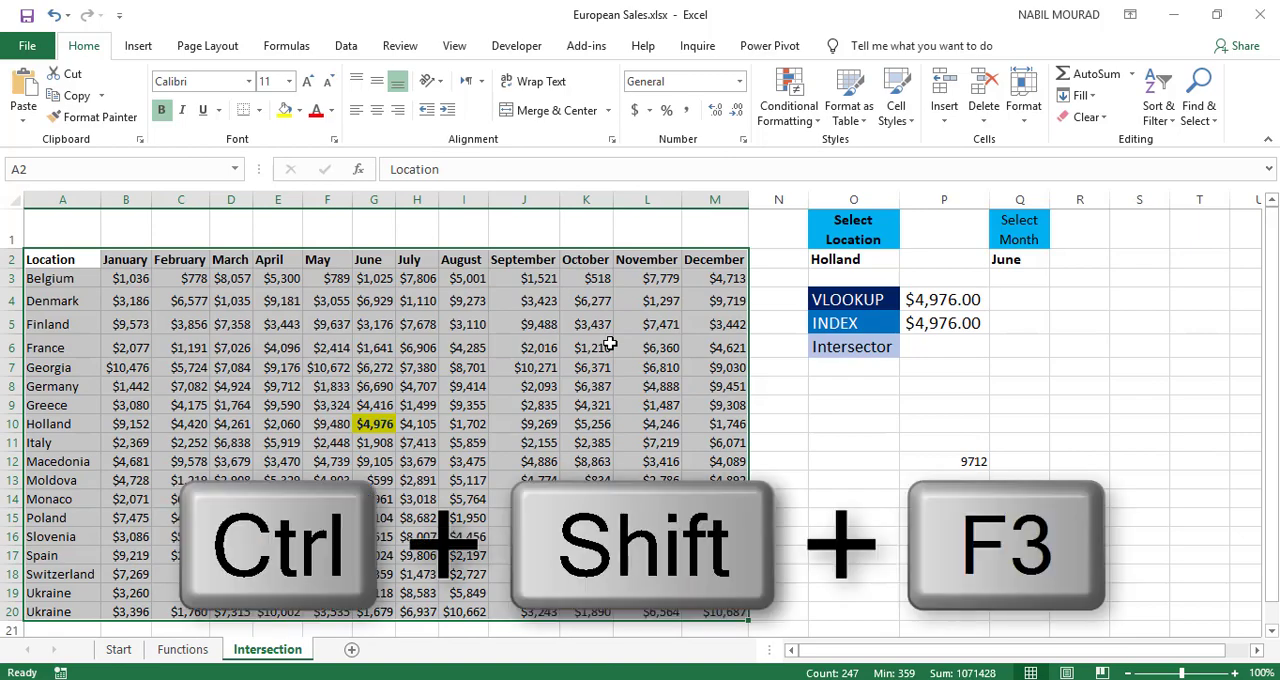
key("ctrl+shift+f3")
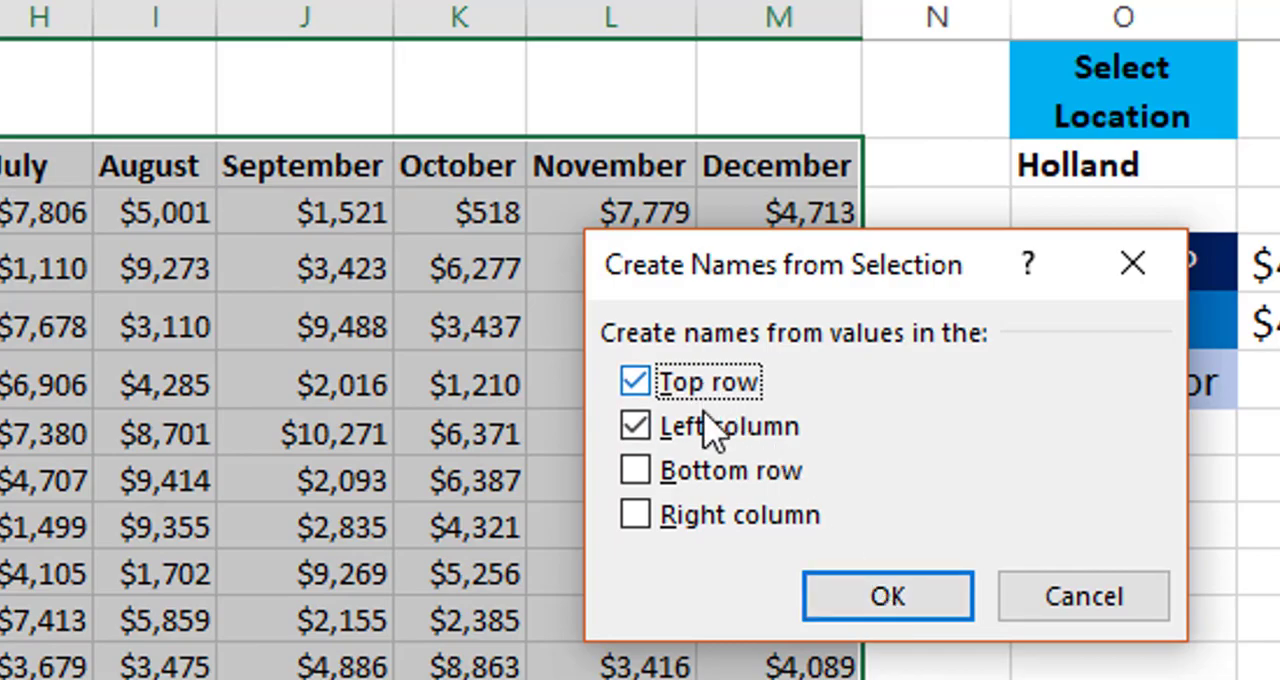
mouse_move(887, 596)
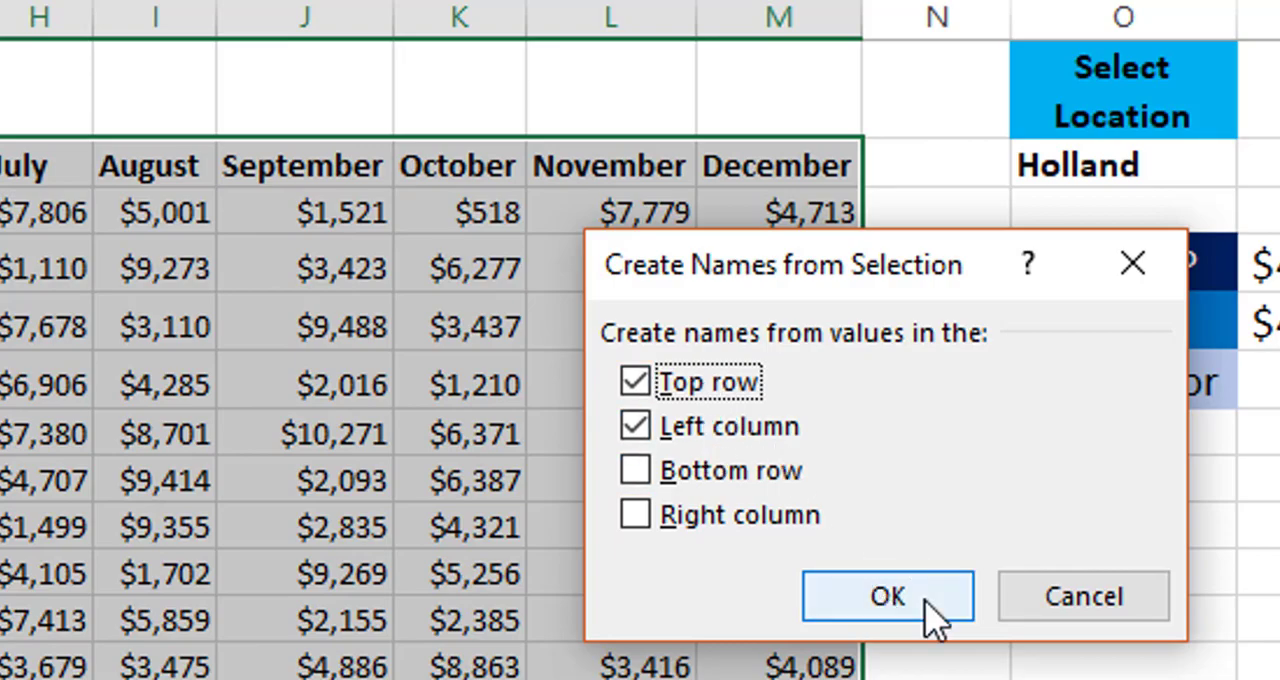
left_click(886, 595)
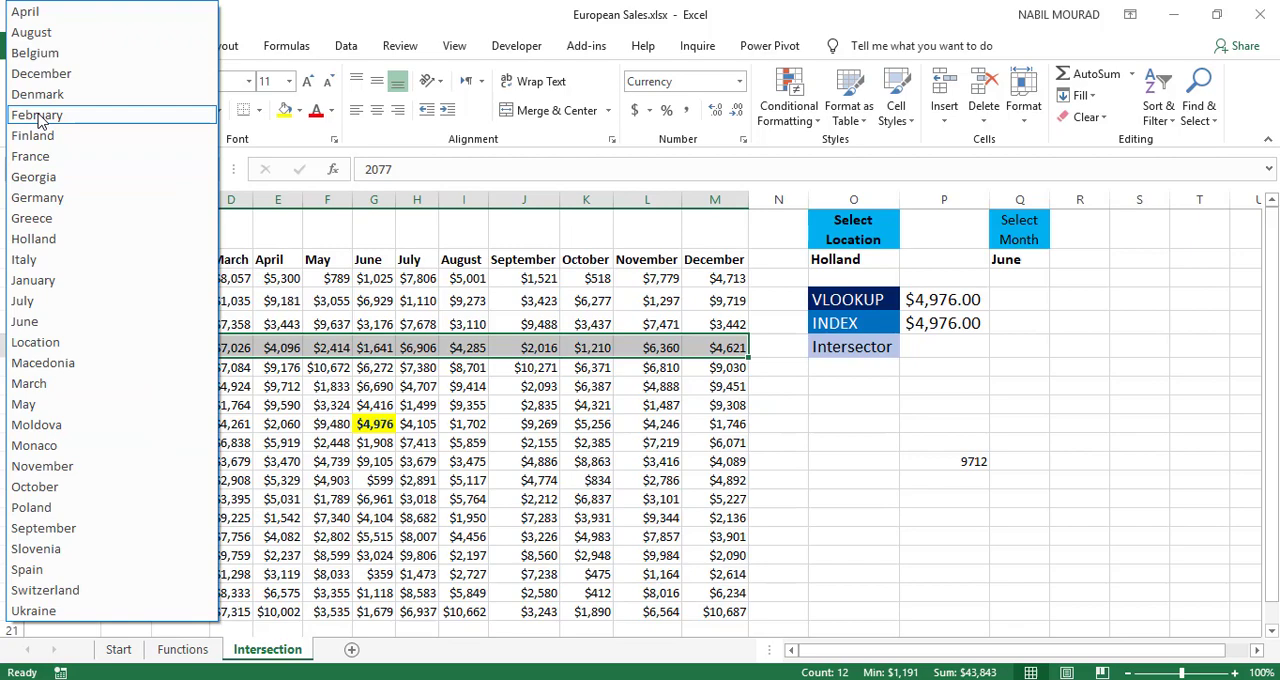
left_click(37, 114)
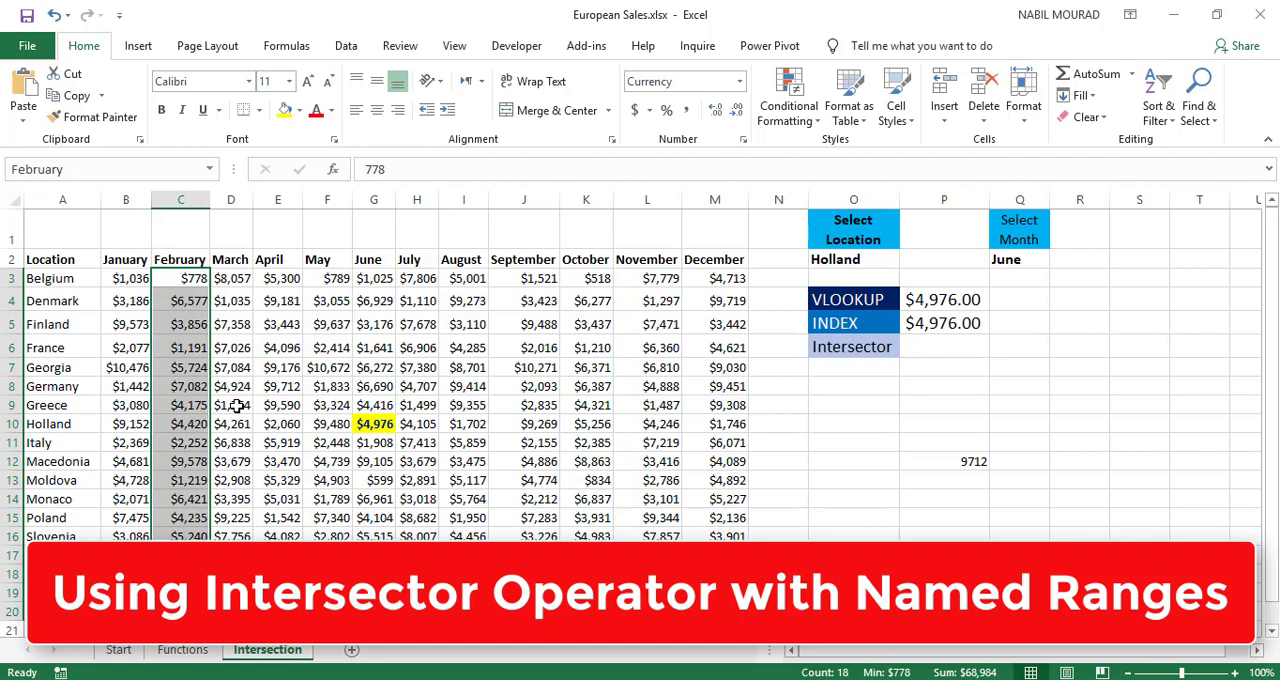
Step: Build the Intersector formula in P6 as O2, a space, then Q2
left_click(463, 347)
type("=")
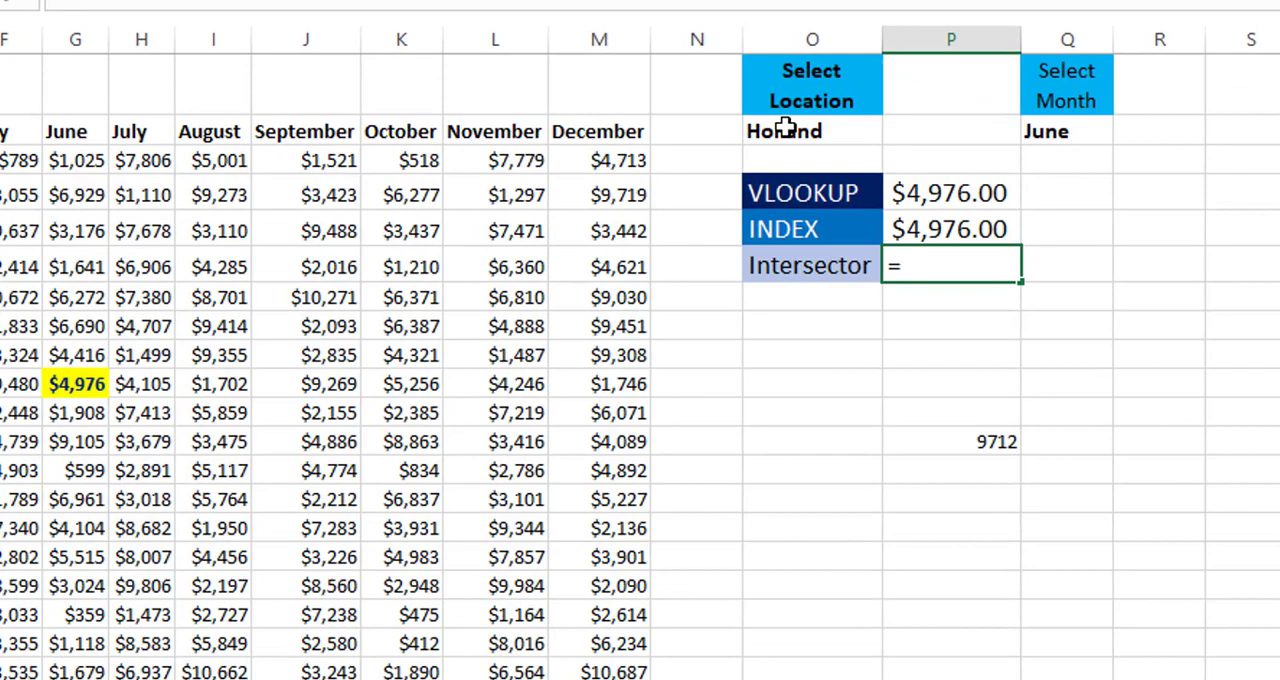
left_click(811, 131)
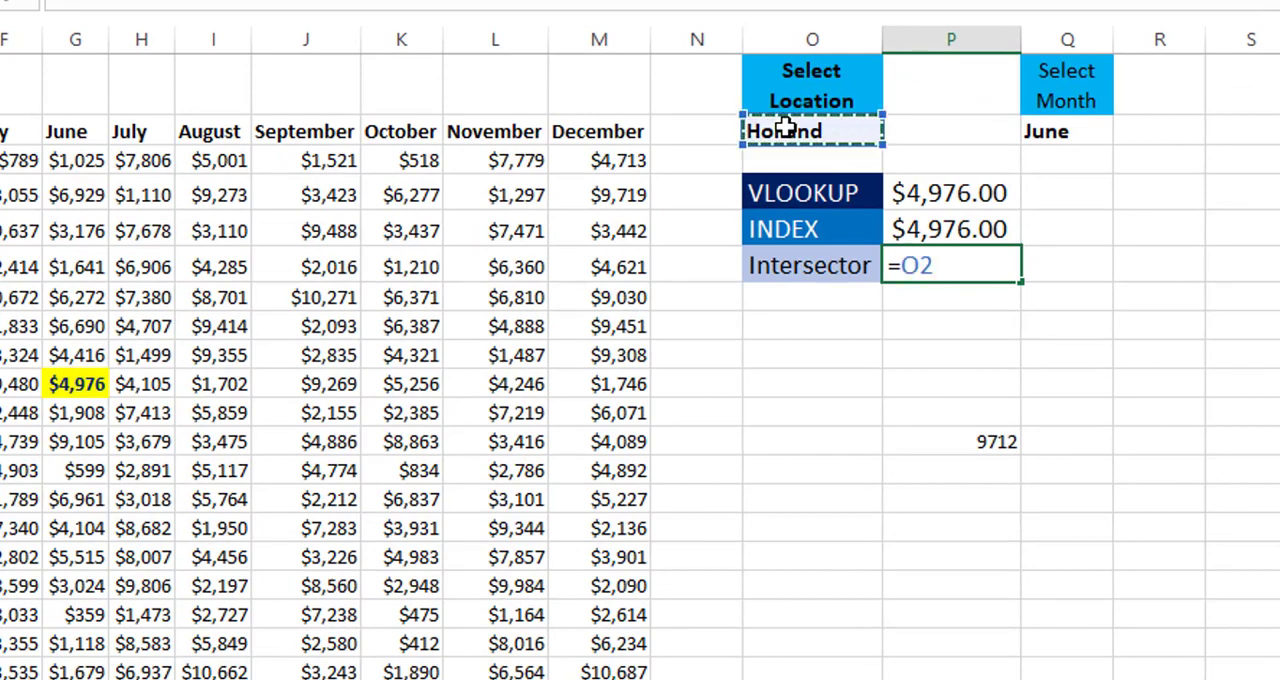
key("space")
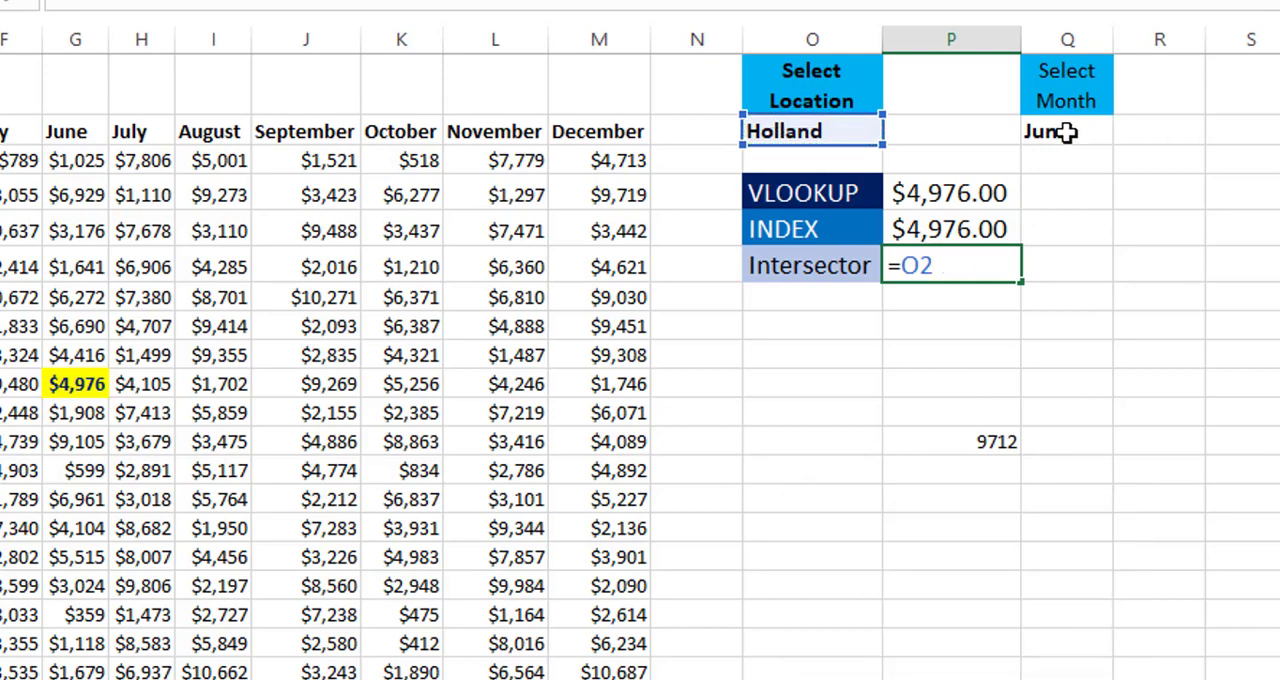
left_click(1066, 131)
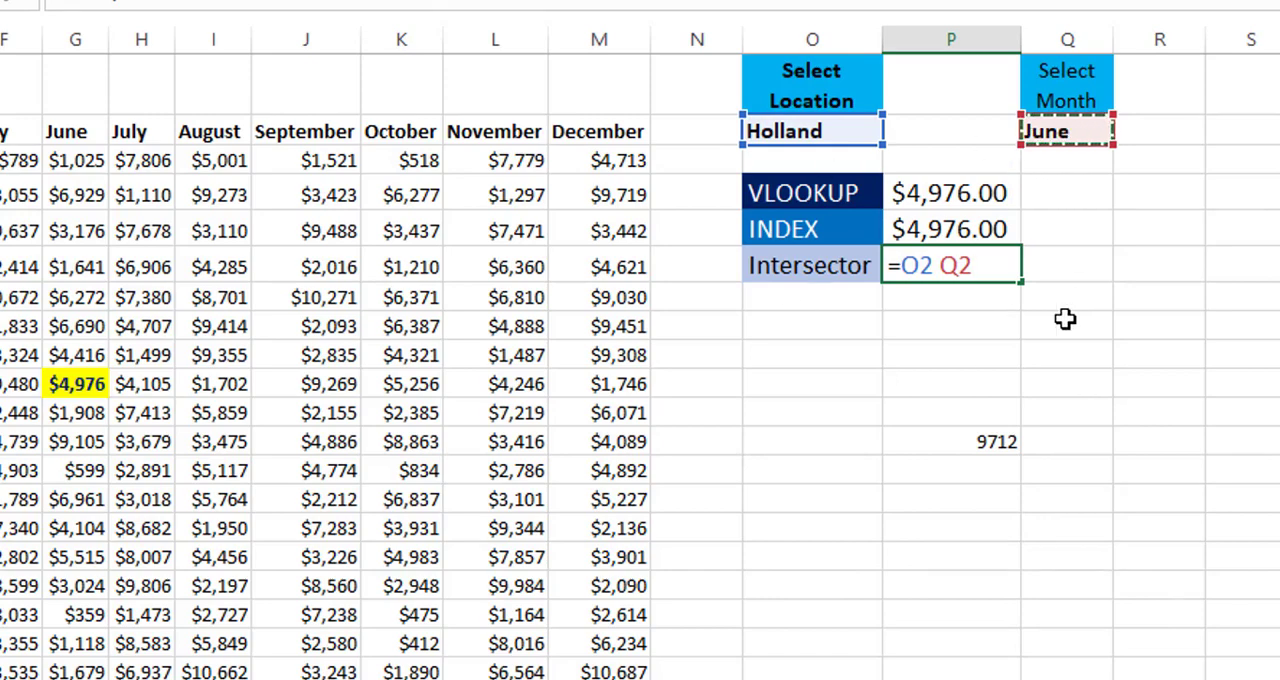
mouse_move(1022, 196)
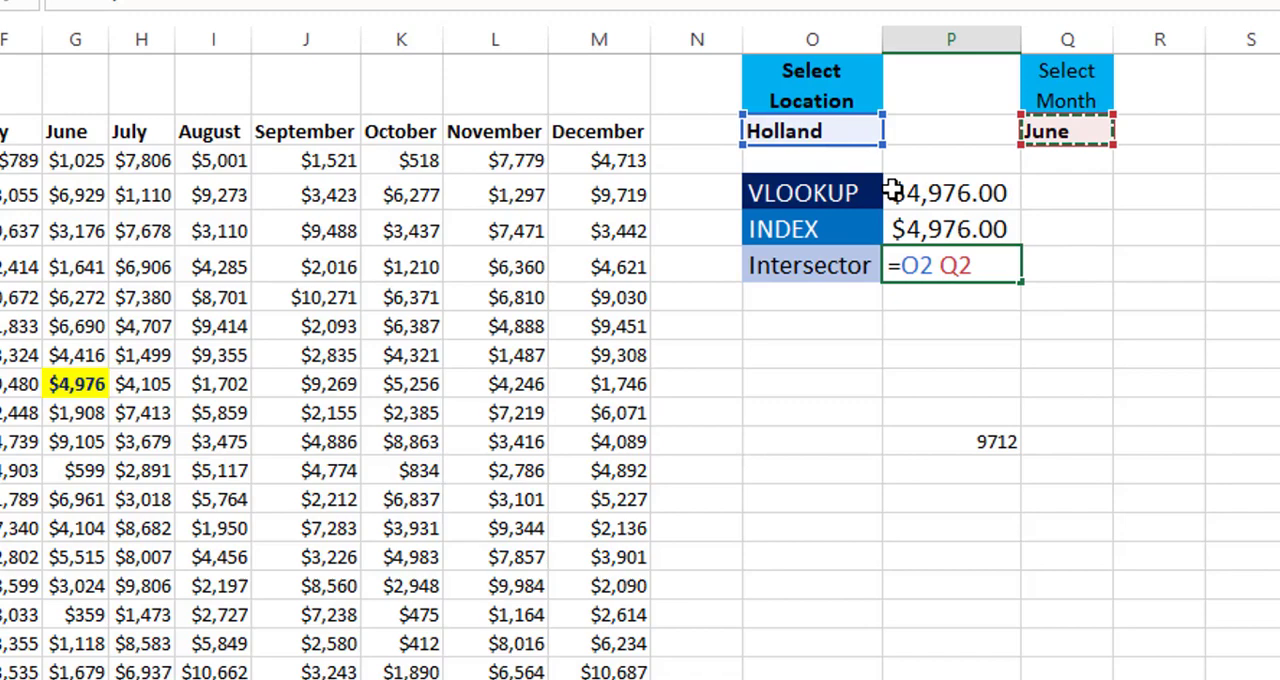
mouse_move(890, 400)
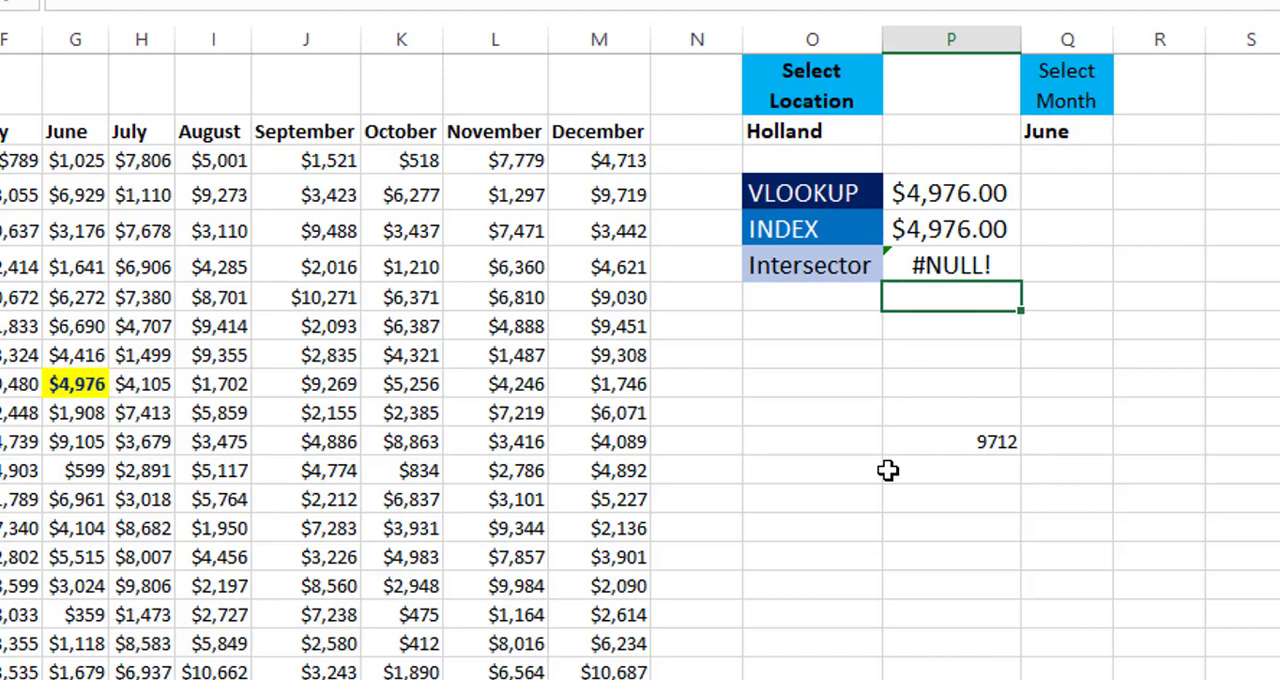
mouse_move(980, 256)
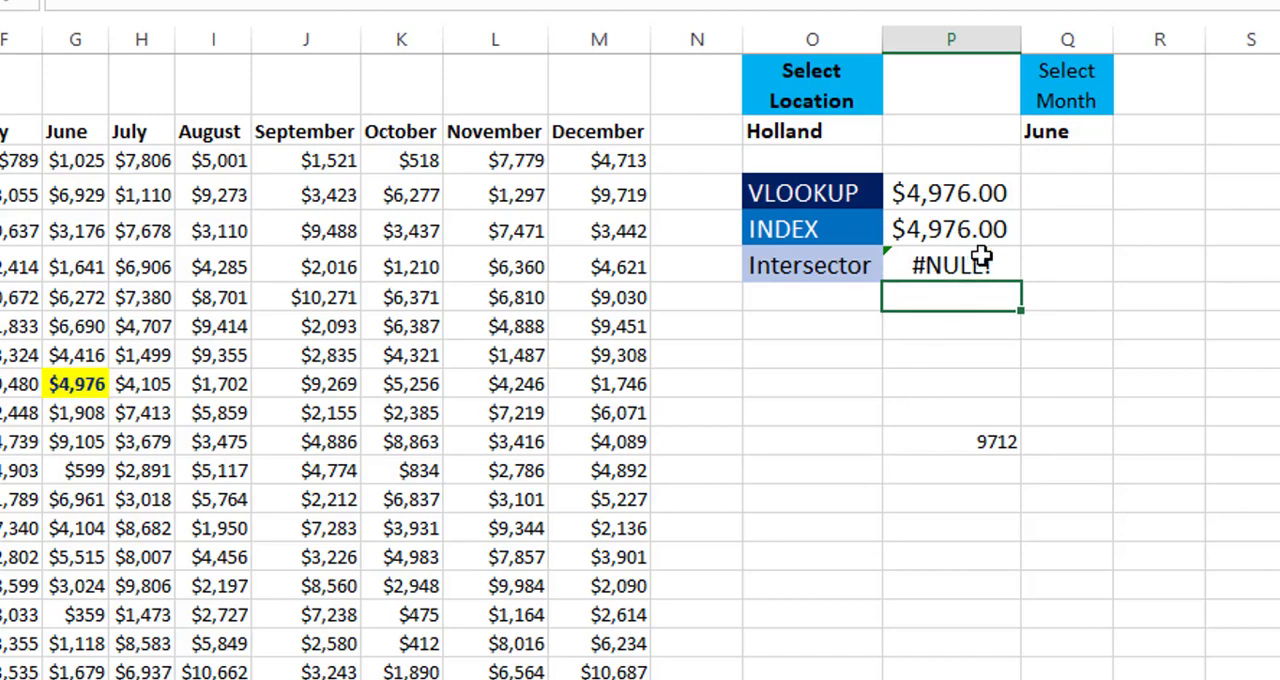
Step: Switch the inputs to Italy and August and return to the #NULL! Intersector cell
left_click(950, 265)
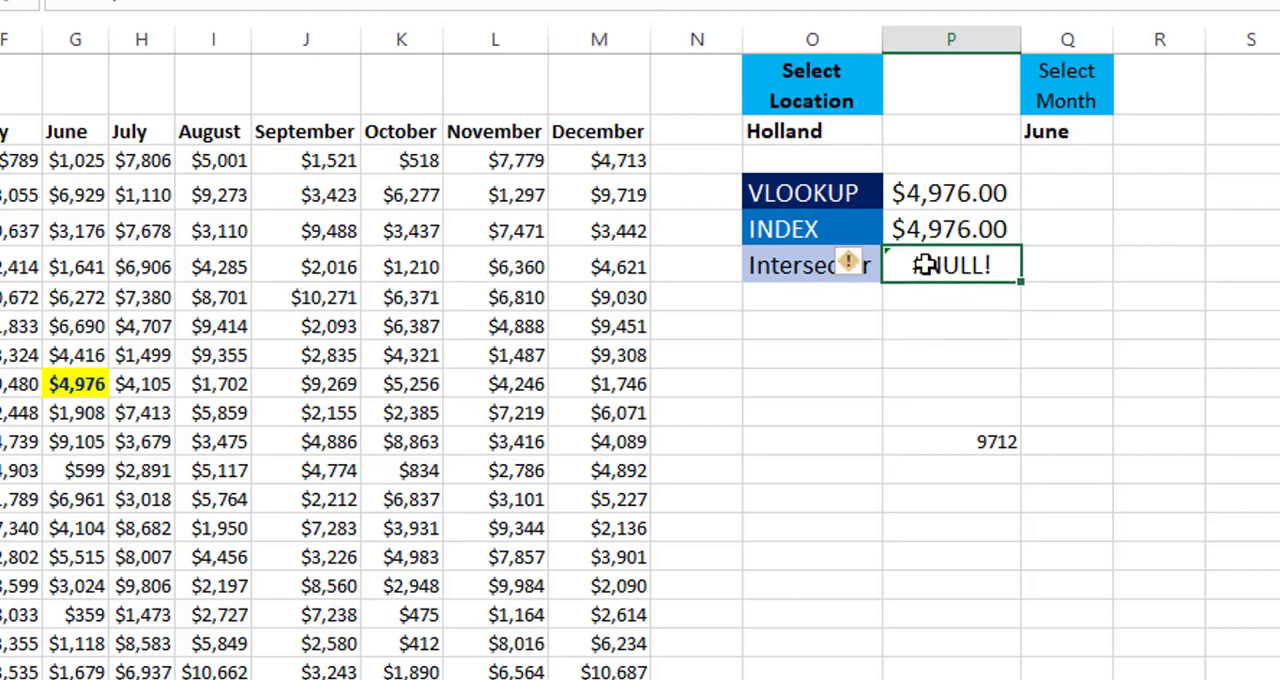
mouse_move(793, 113)
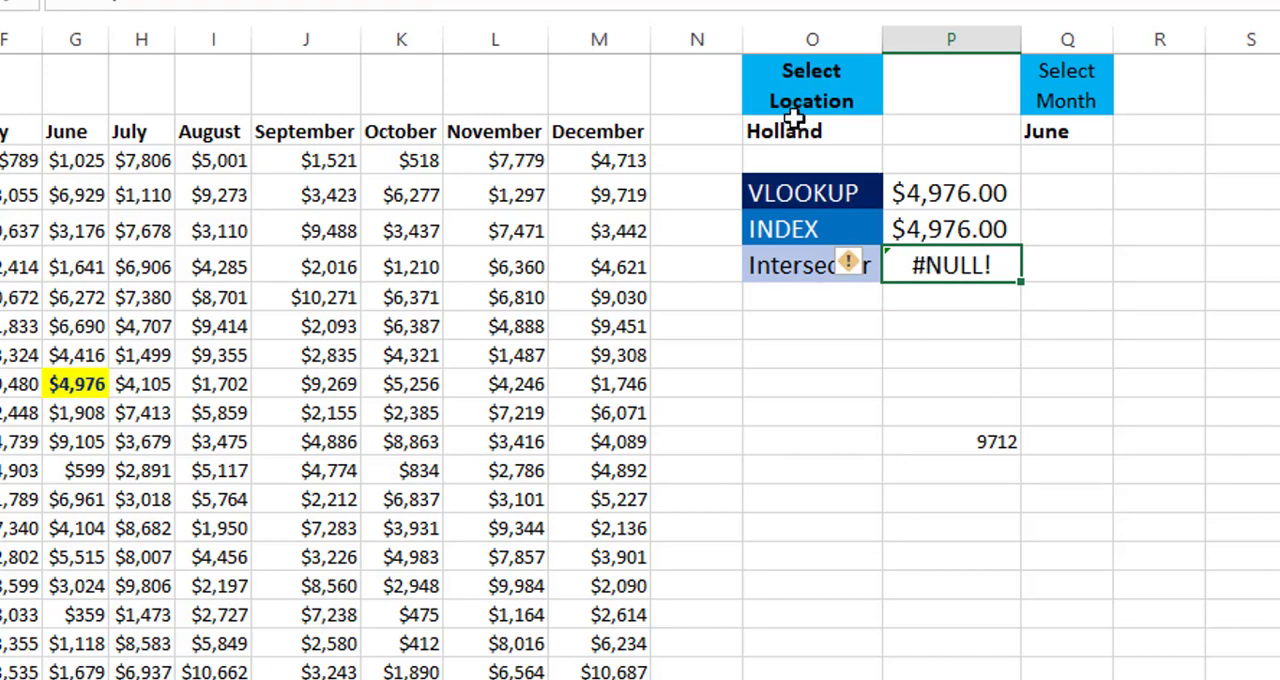
mouse_move(790, 130)
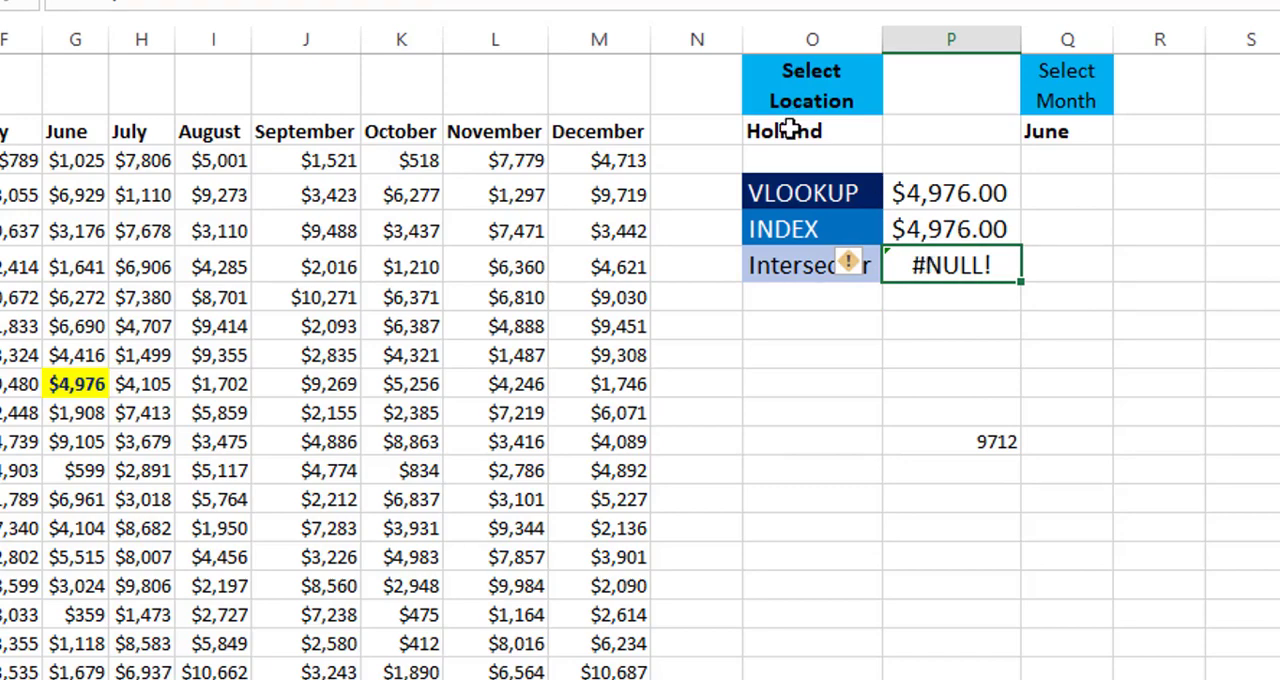
mouse_move(810, 131)
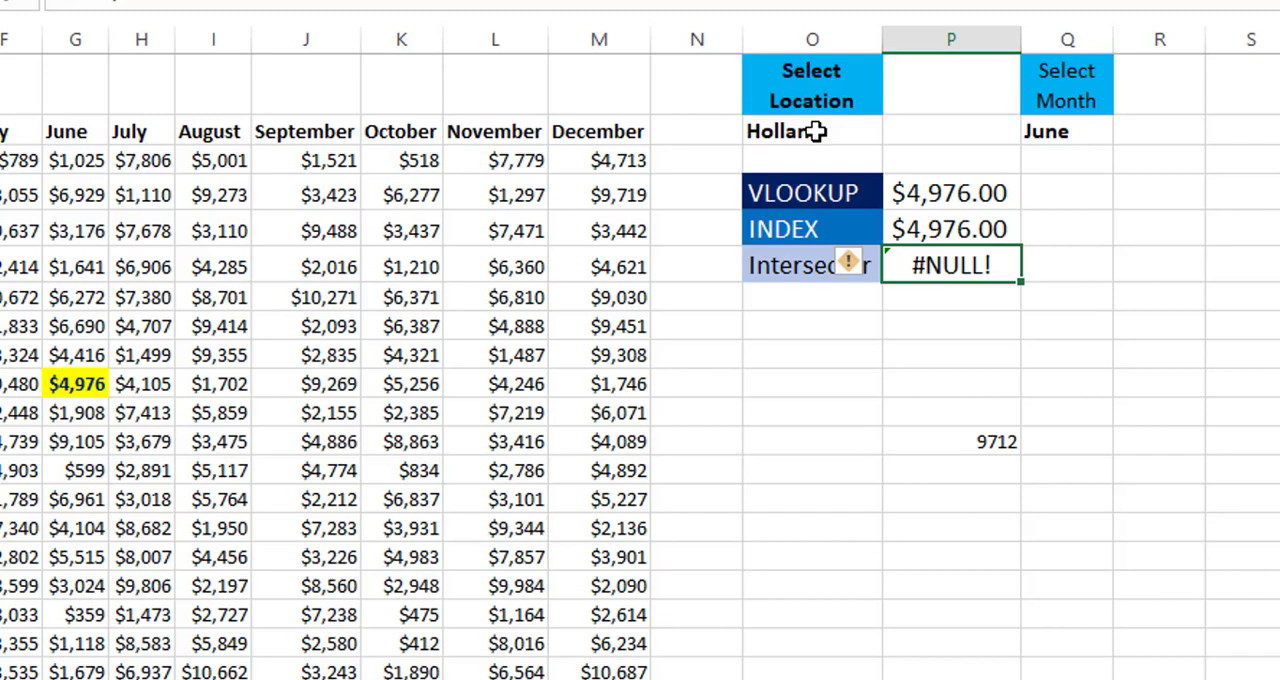
mouse_move(897, 169)
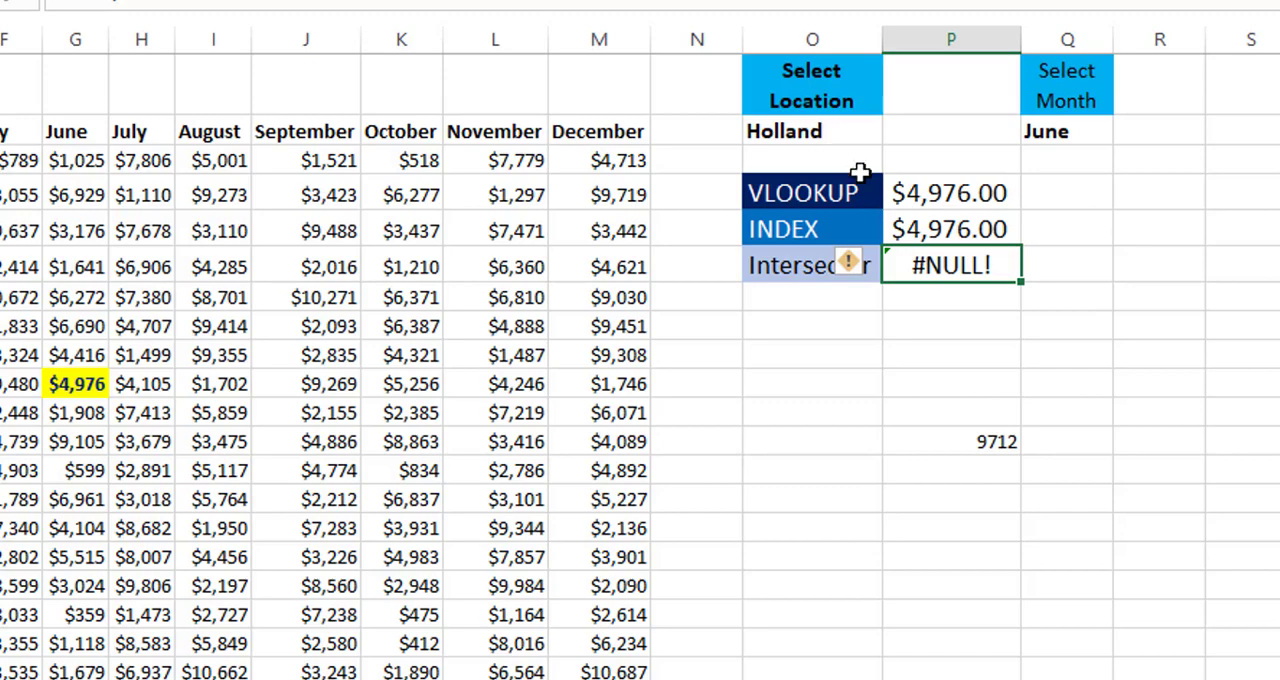
left_click(810, 131)
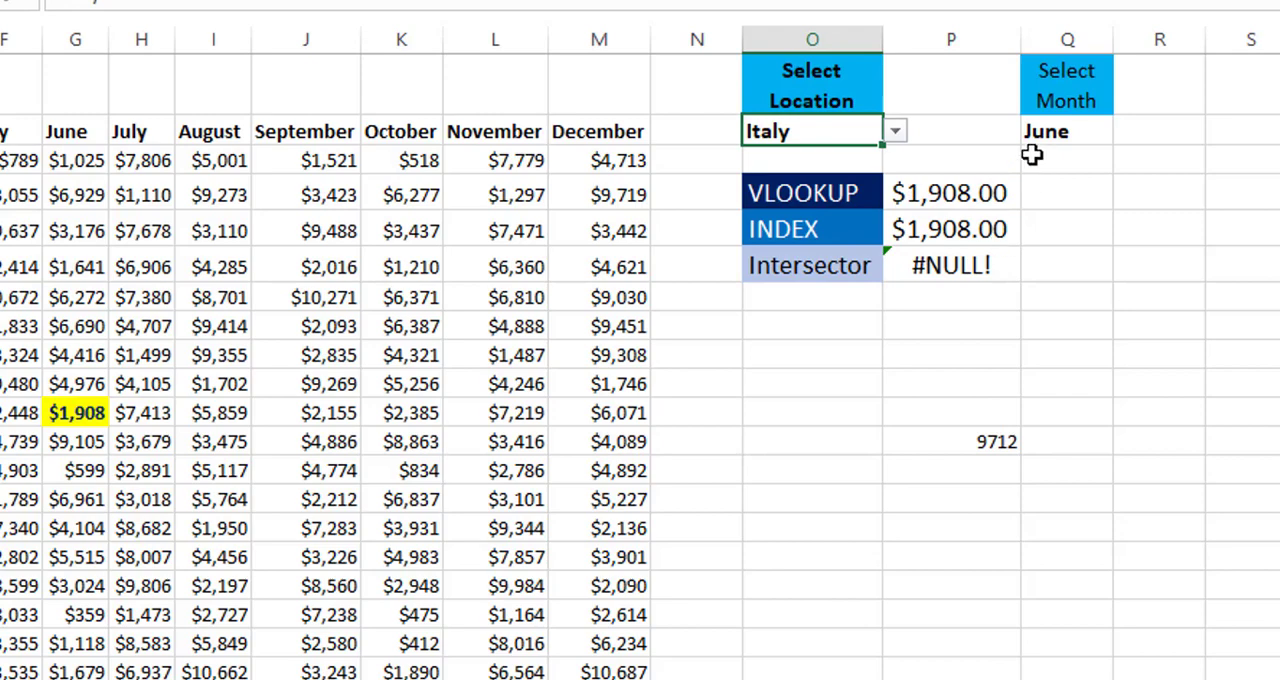
mouse_move(1048, 128)
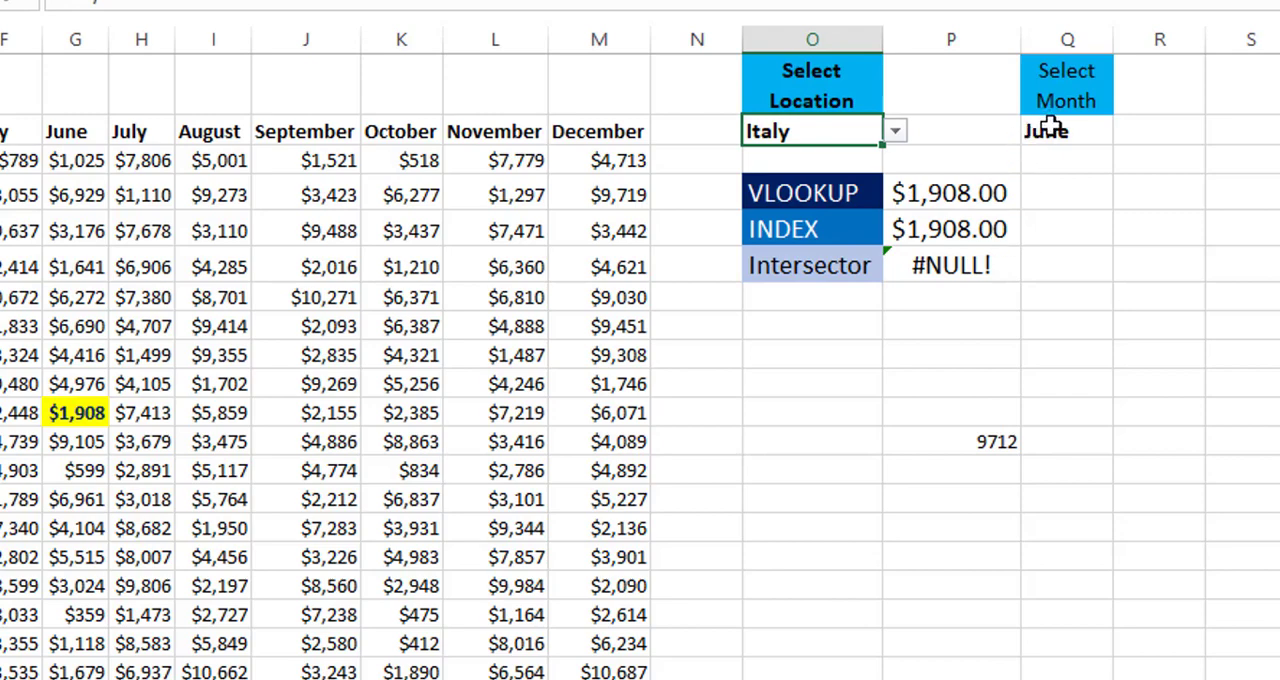
left_click(1125, 130)
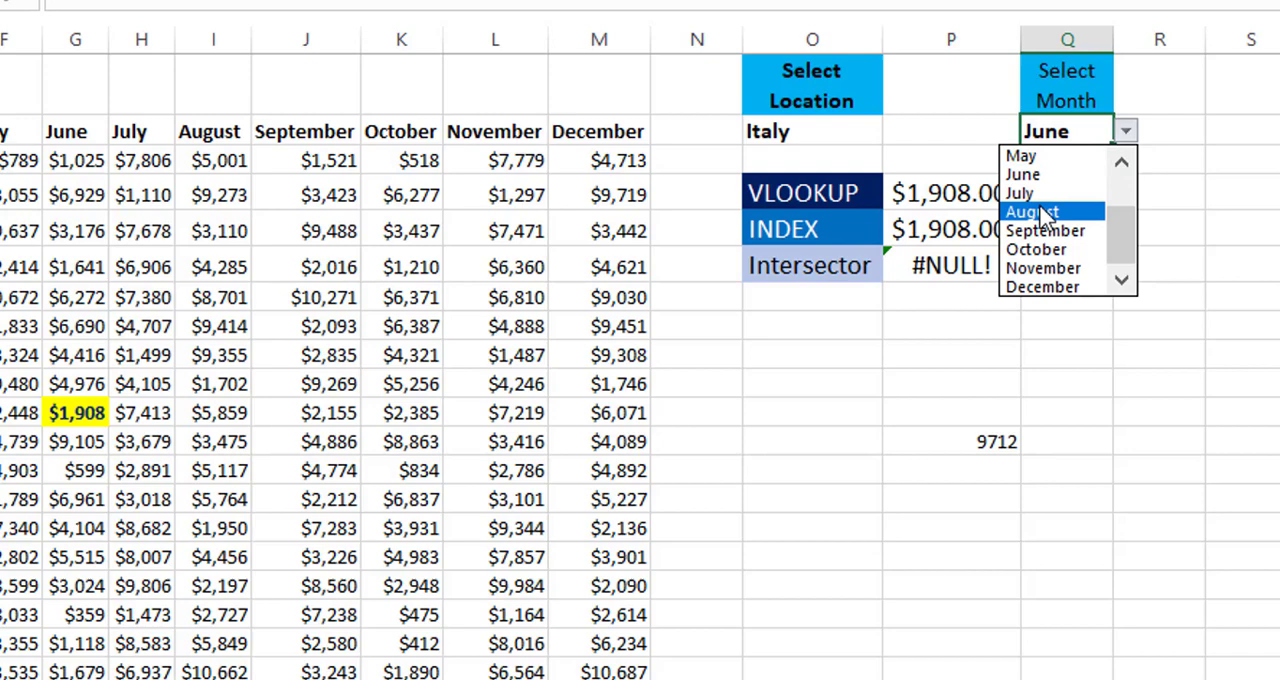
left_click(1031, 211)
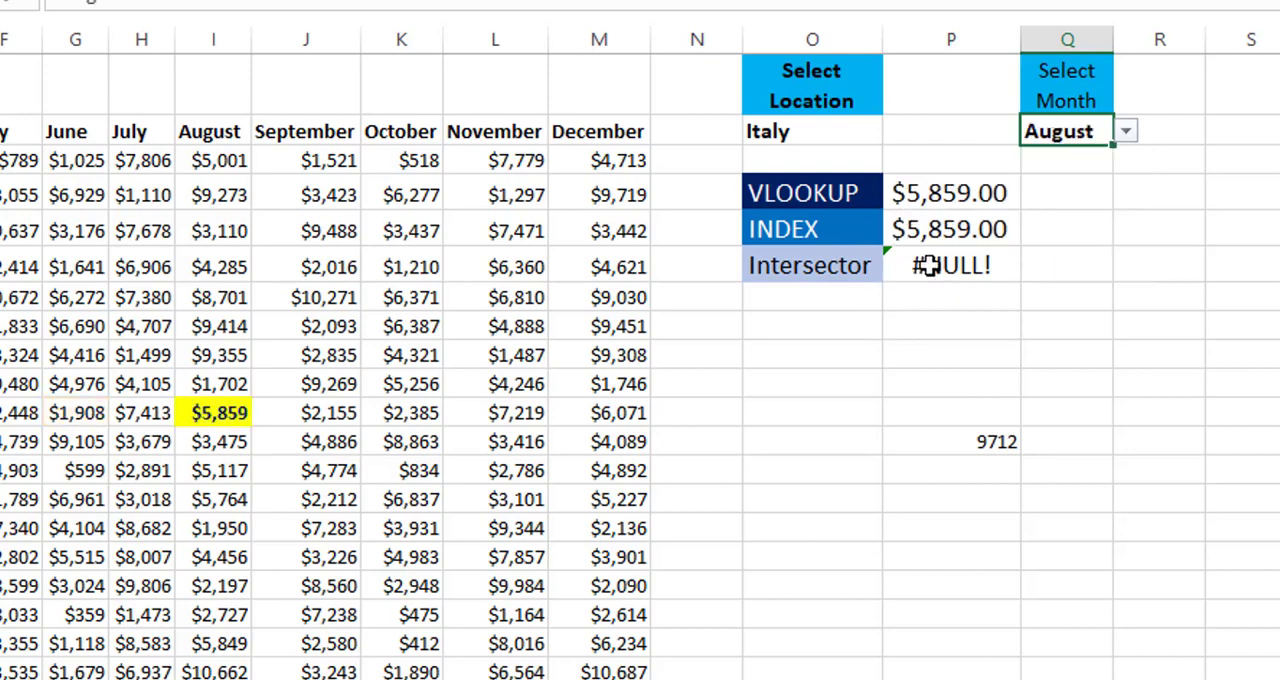
key("F2")
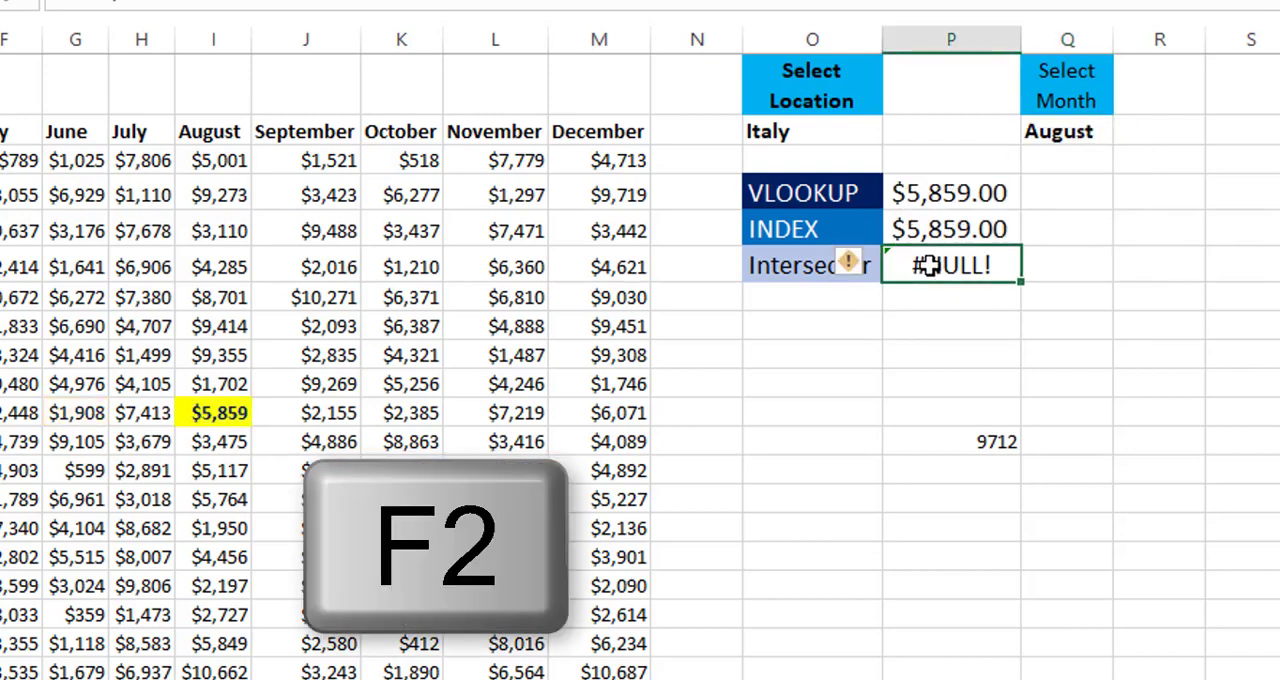
Step: Rewrite the P6 formula as =INDIRECT(O2) INDIRECT(Q2)
key("f2")
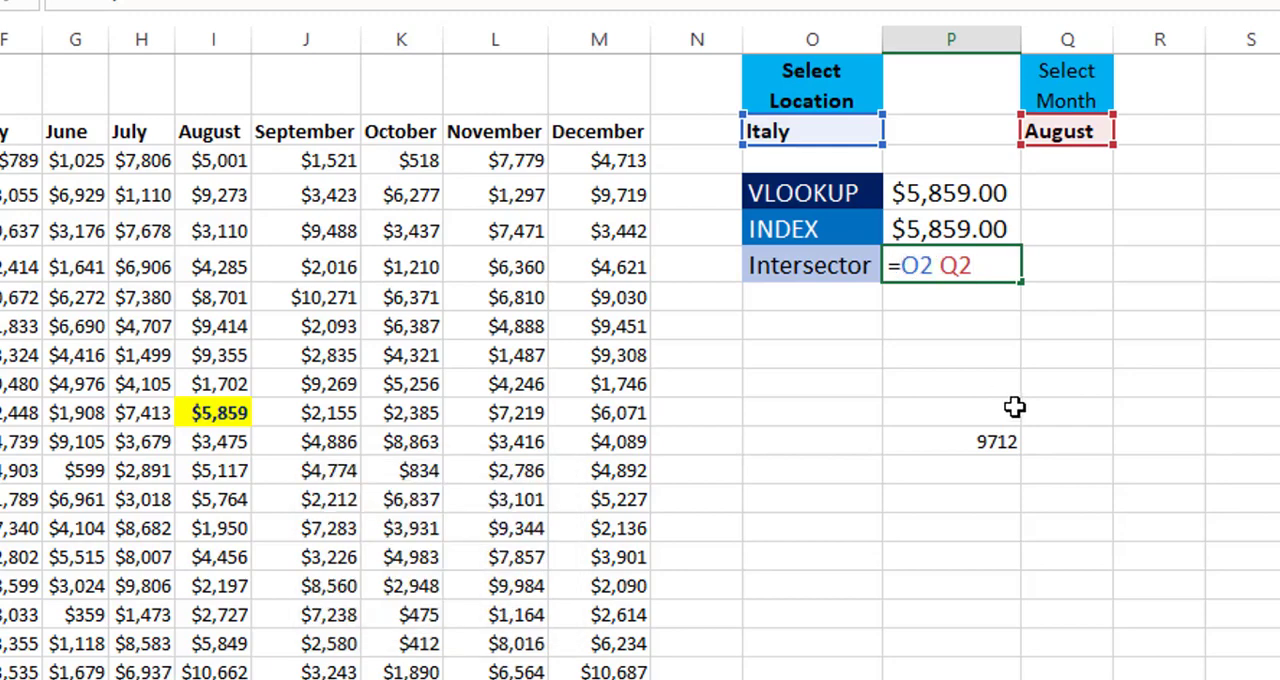
type("in")
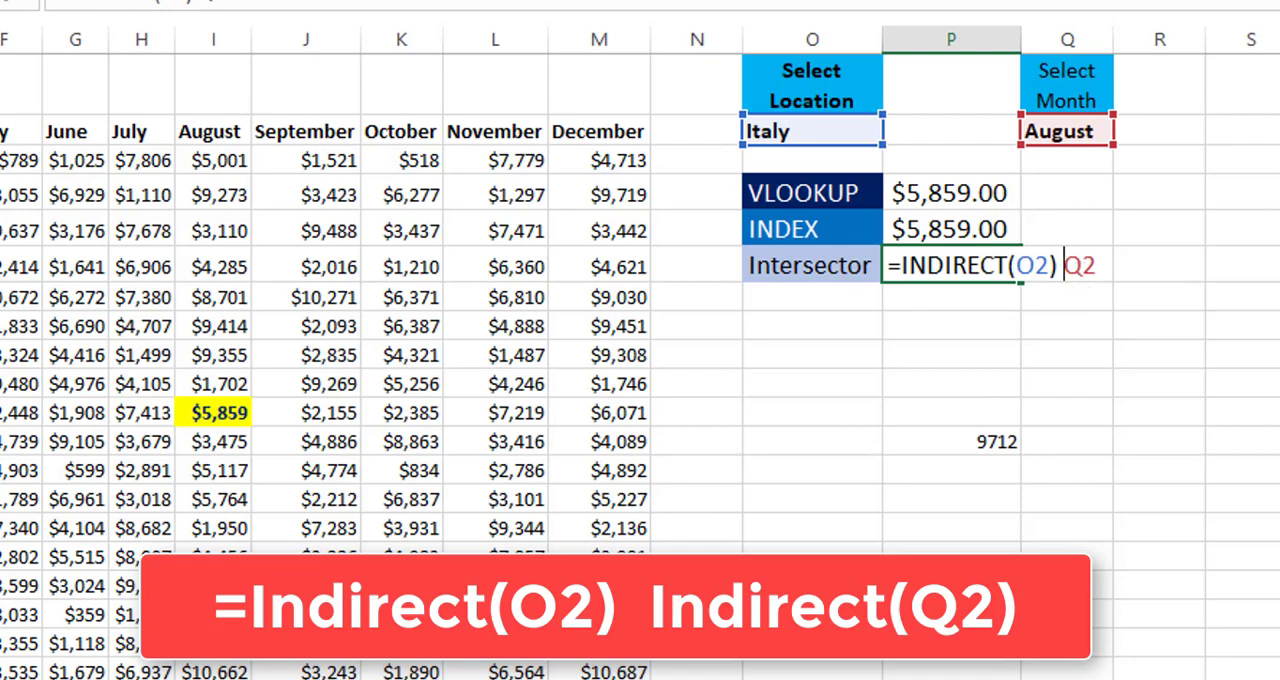
type("n")
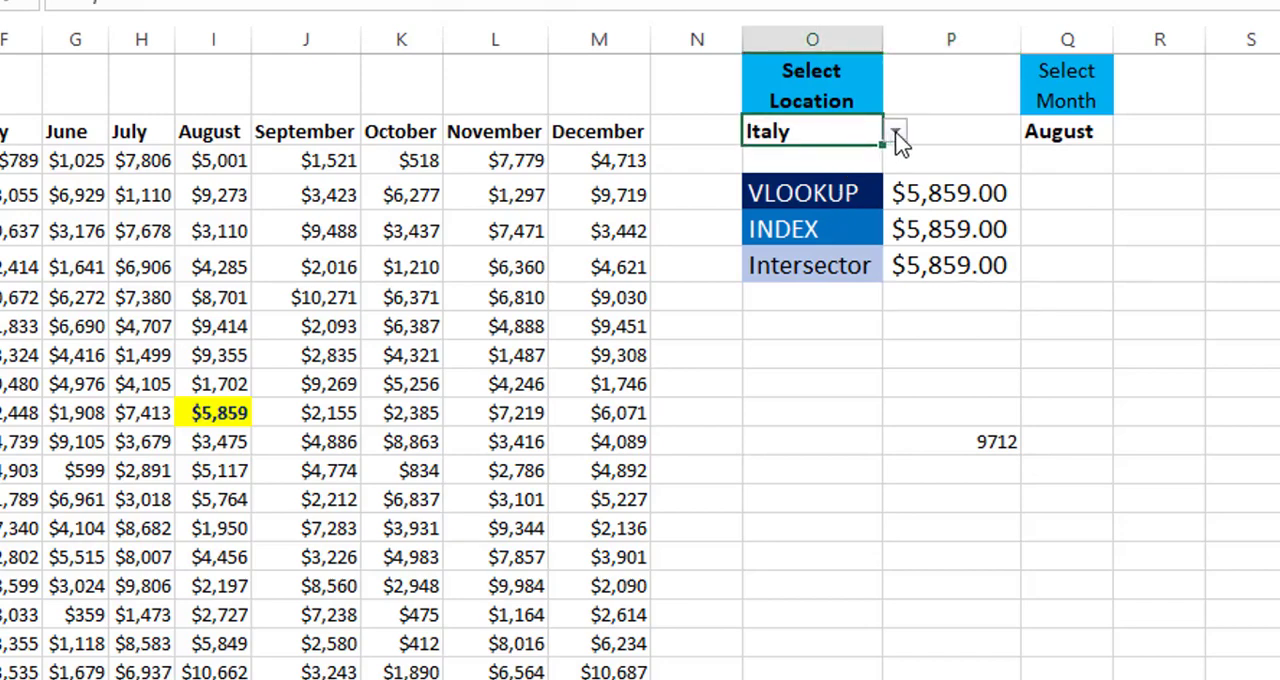
Step: Keep Italy as the location and change the month to February, then June
left_click(893, 131)
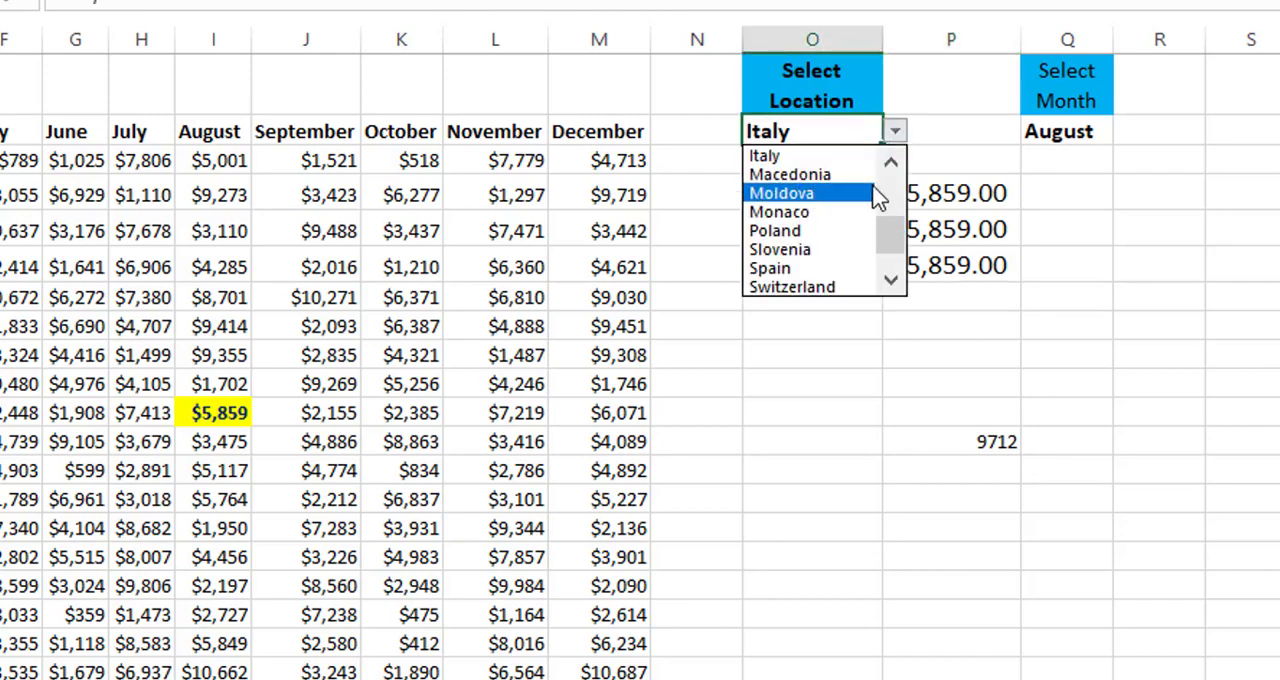
left_click(812, 131)
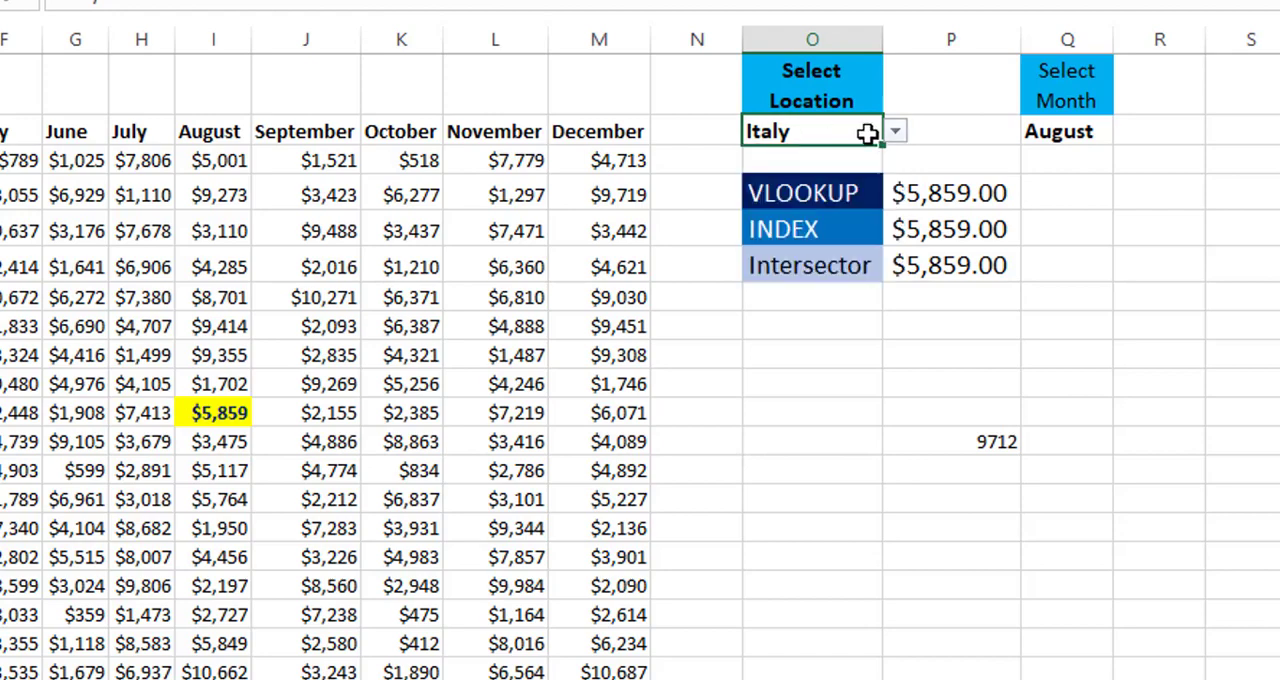
left_click(1127, 131)
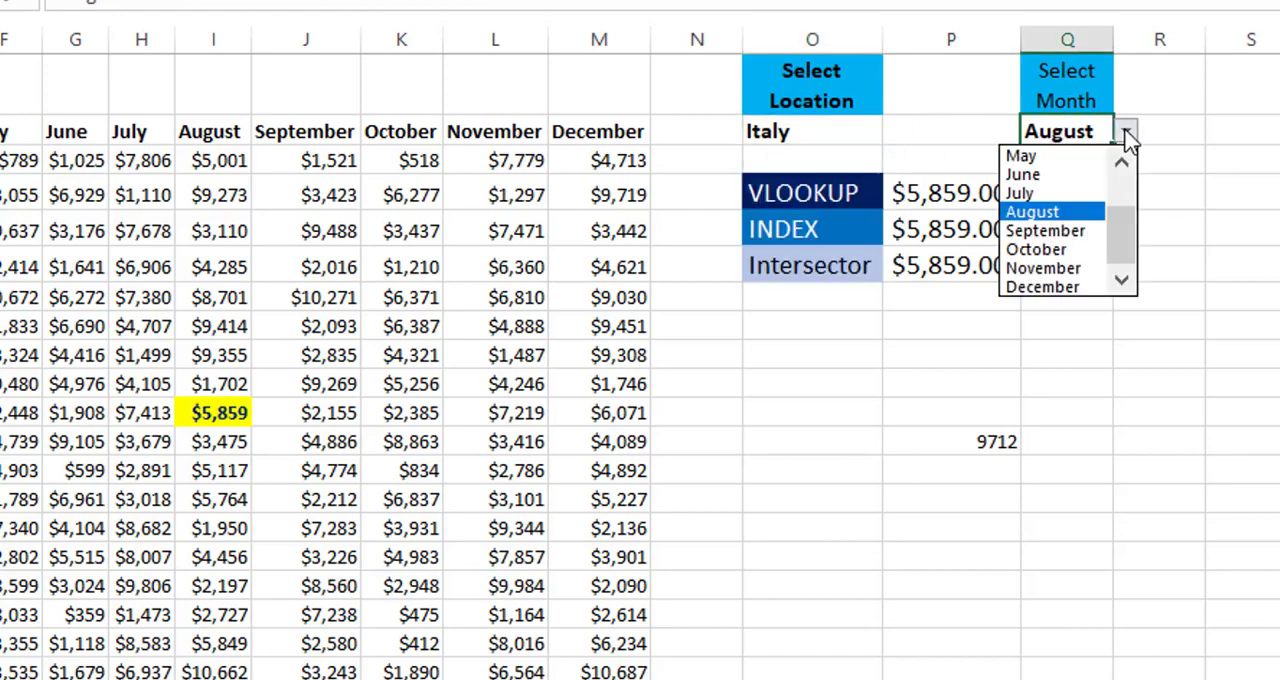
left_click(1066, 131)
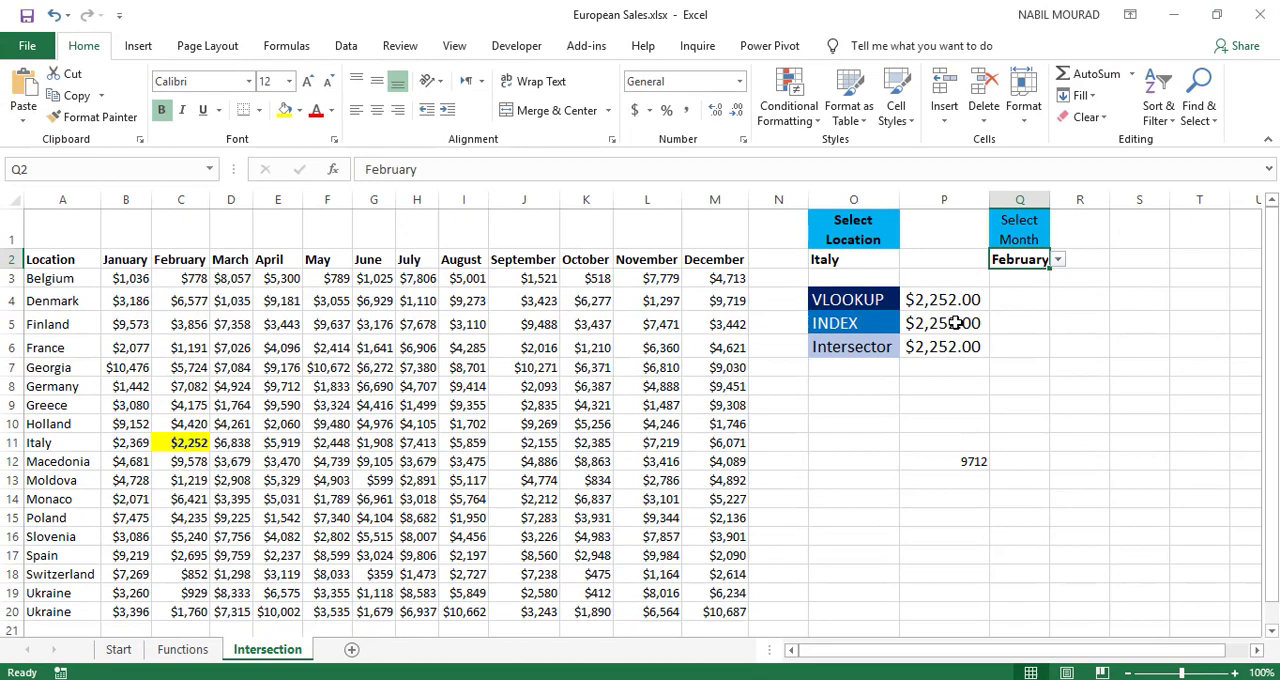
mouse_move(915, 361)
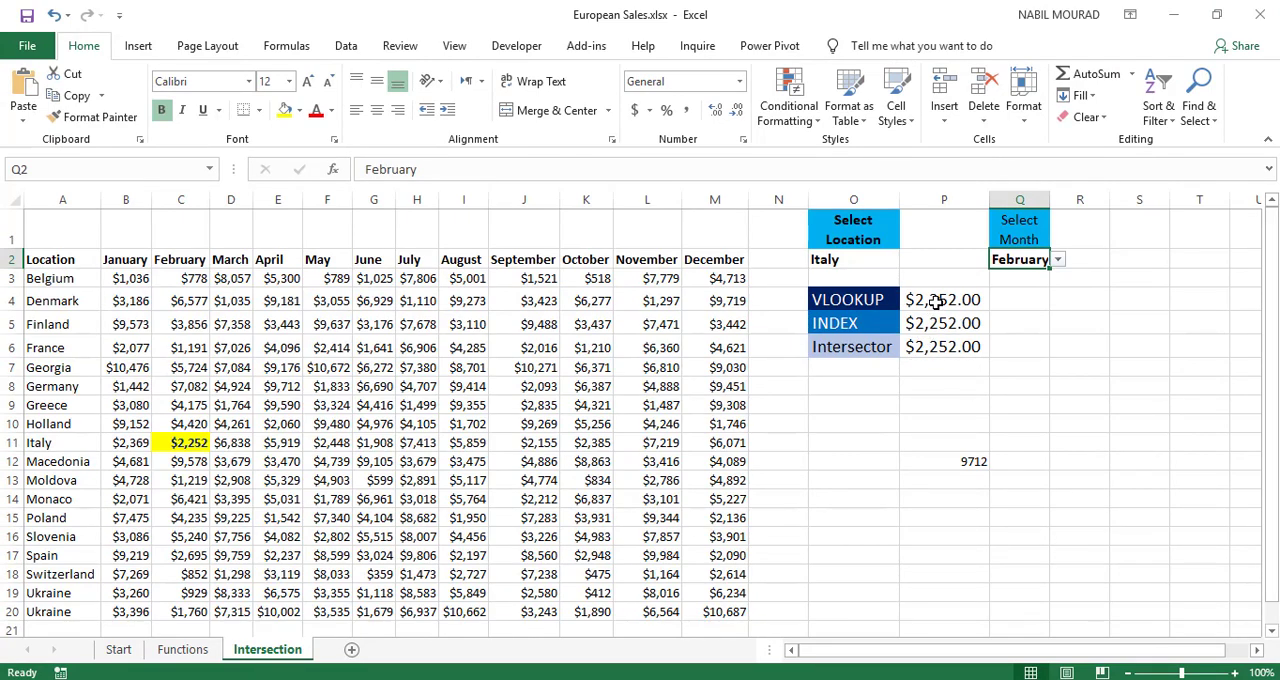
mouse_move(940, 331)
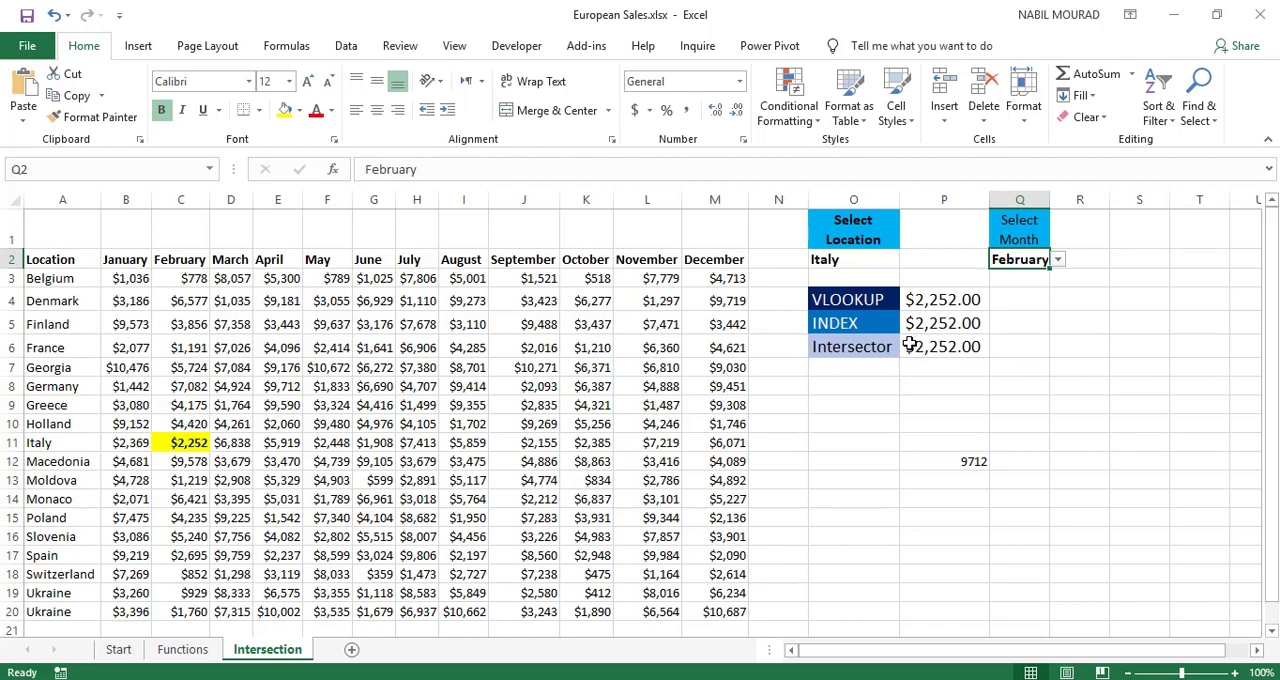
mouse_move(915, 346)
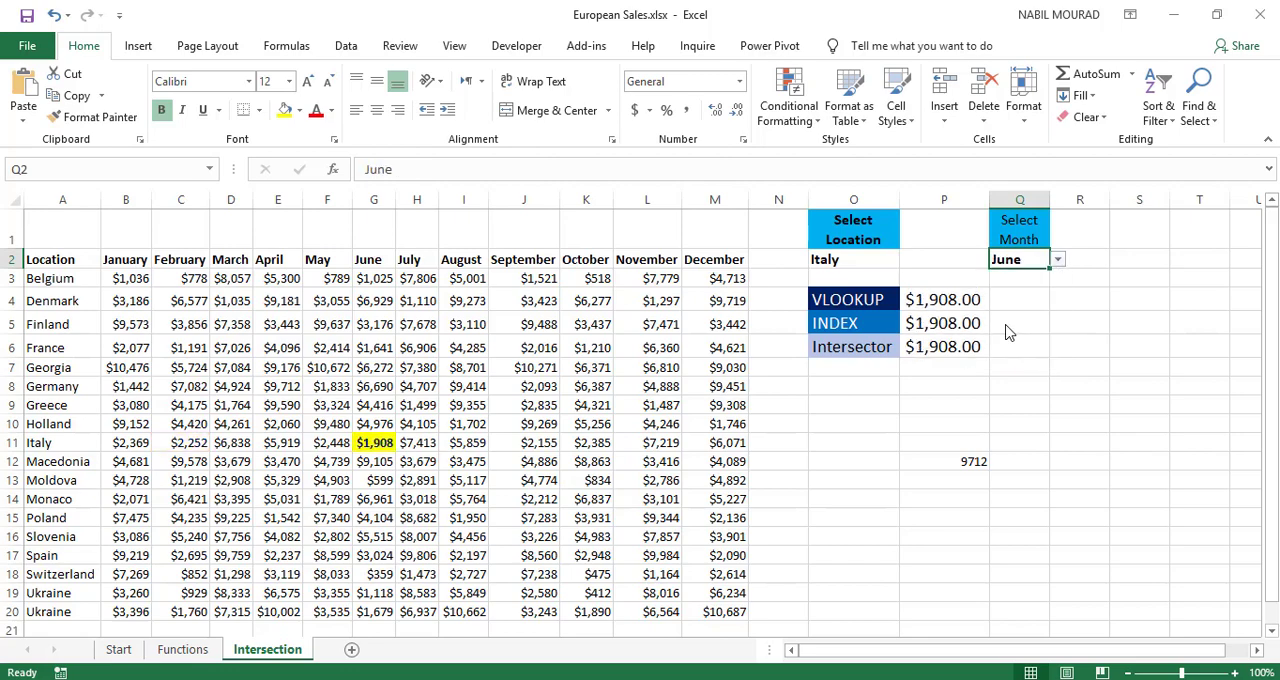
left_click(853, 259)
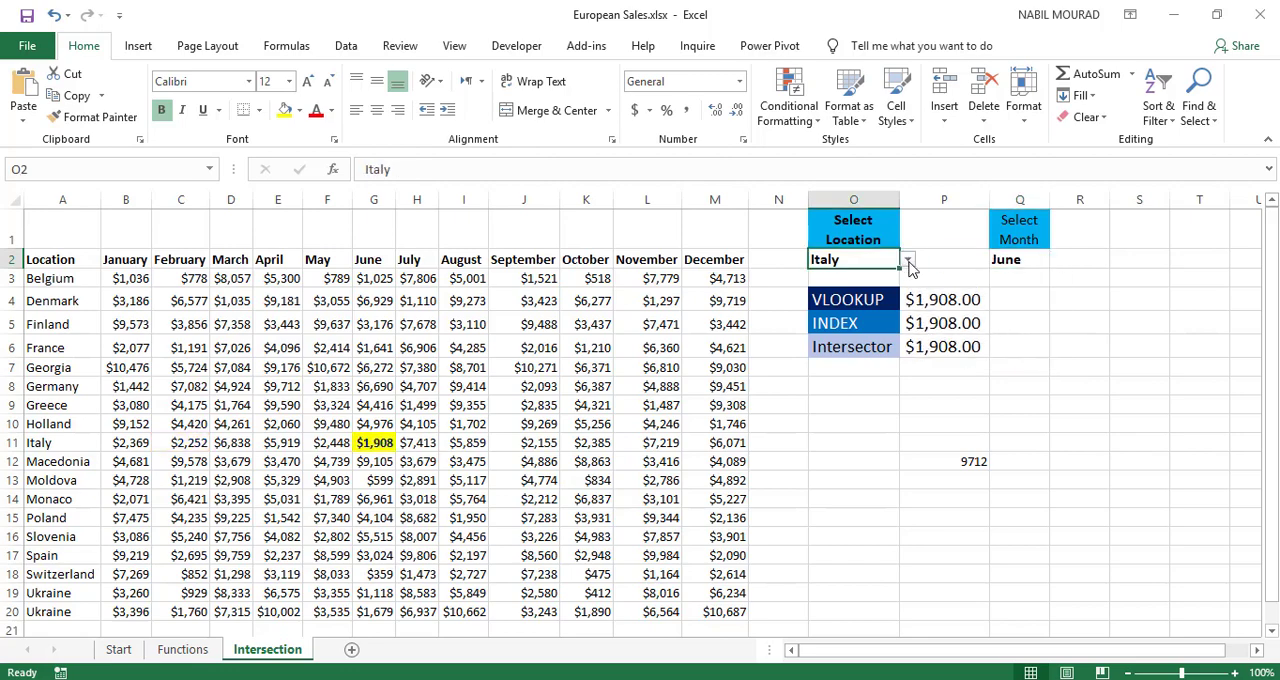